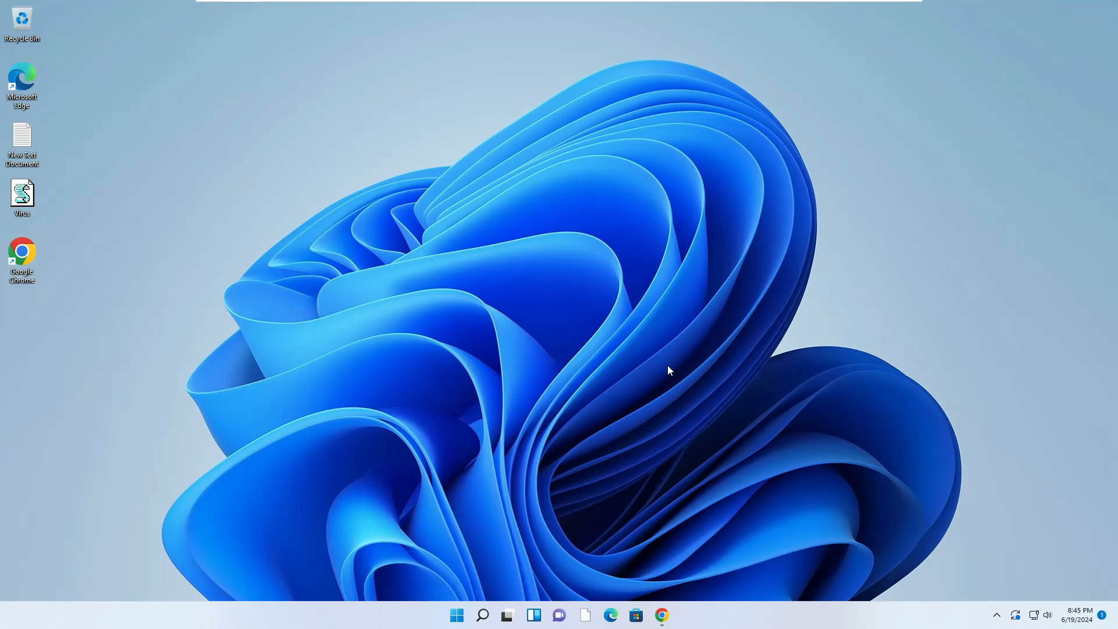
pyautogui.moveTo(712, 400)
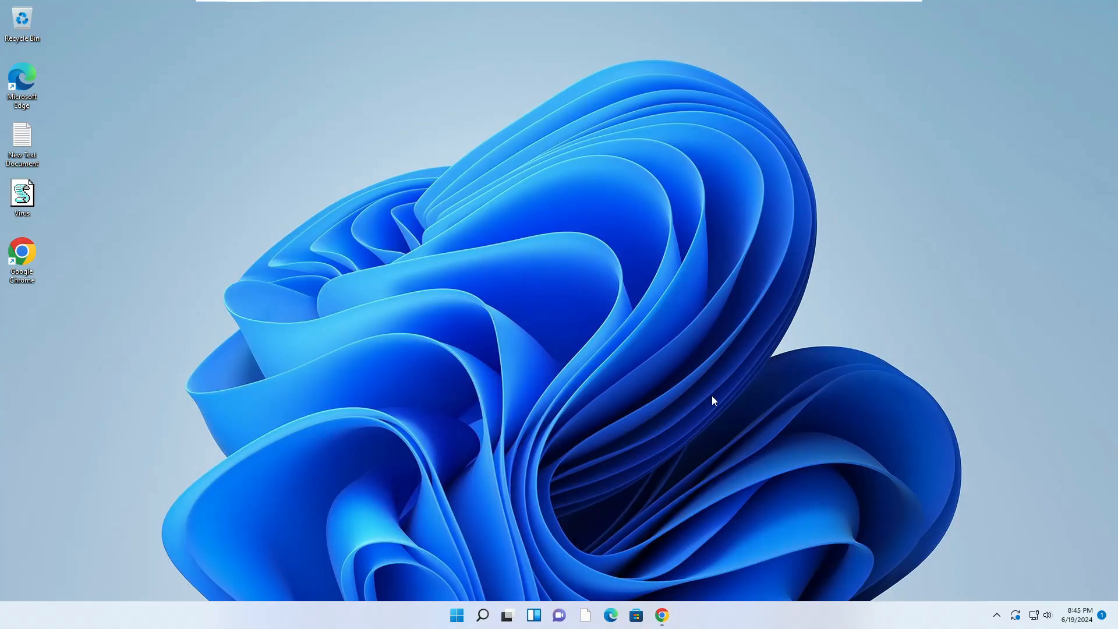
# Open Google Drive's Welcome page in a new browser window via the Google apps grid
pyautogui.click(660, 615)
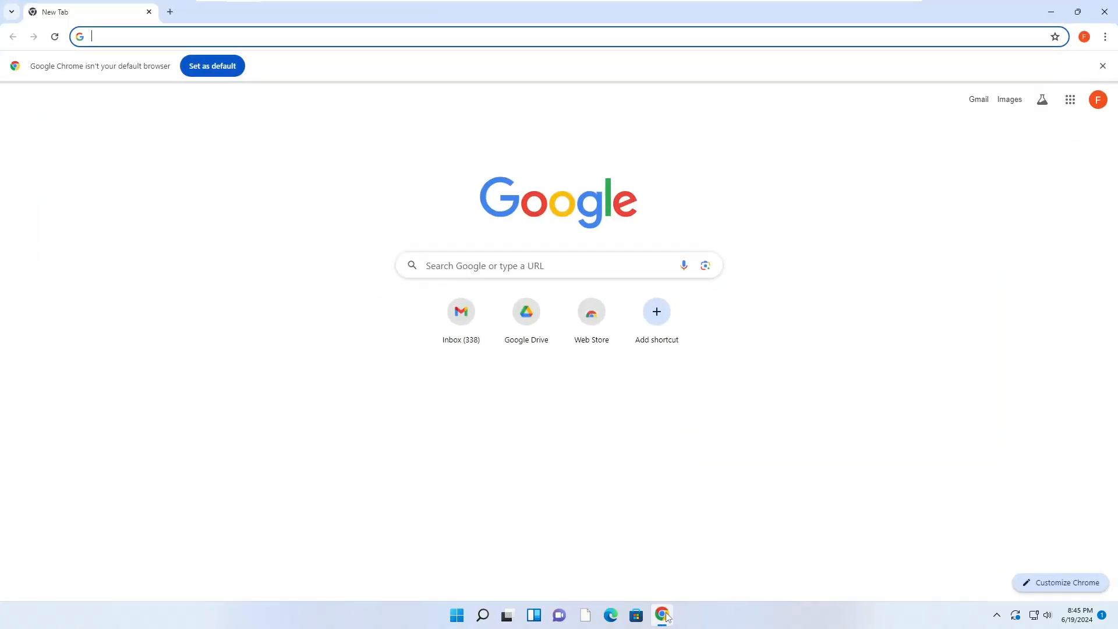
pyautogui.click(285, 36)
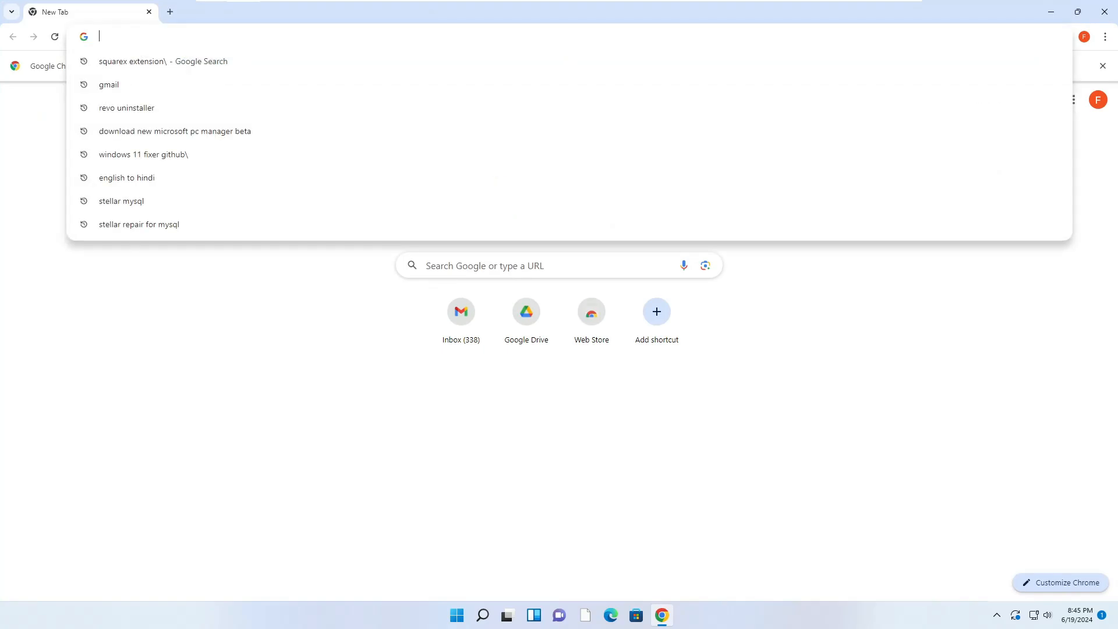
pyautogui.write('drive.google.com')
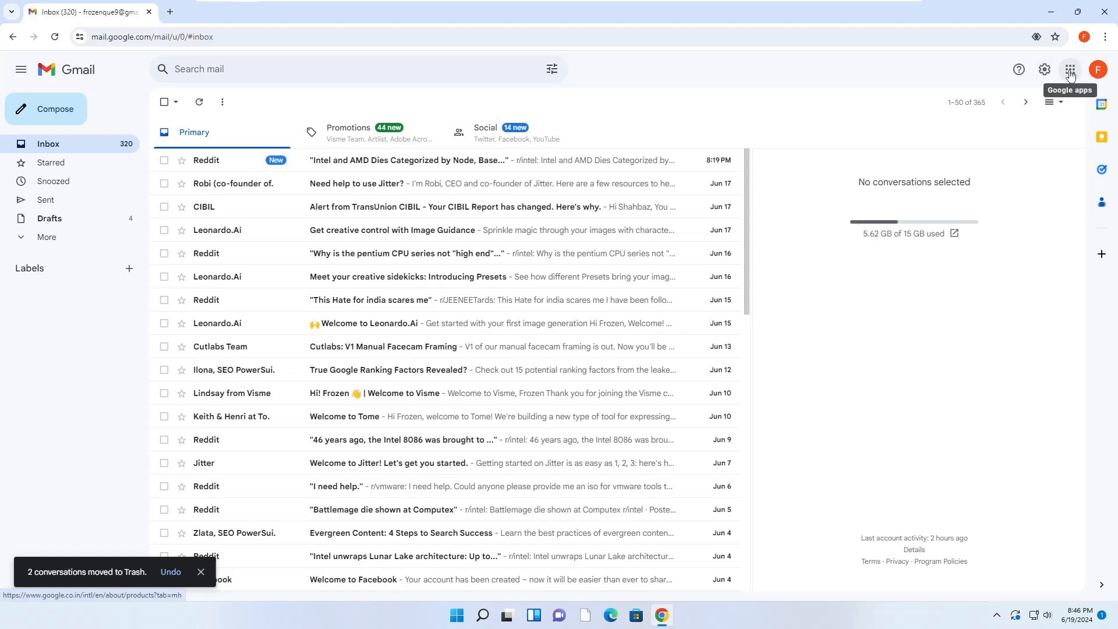
pyautogui.click(1070, 69)
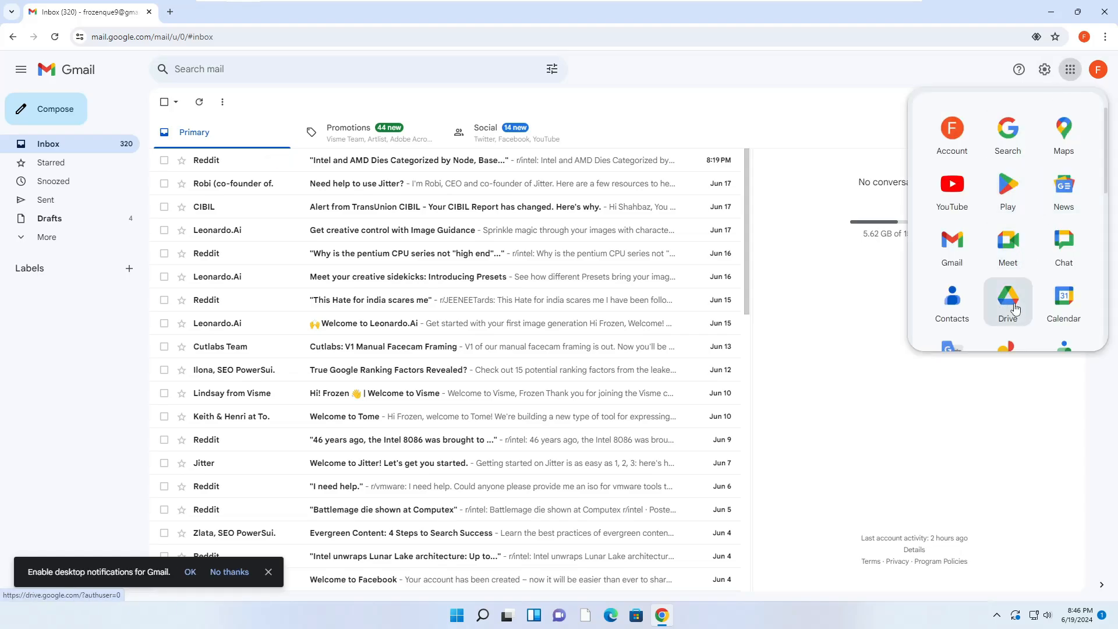
pyautogui.click(1007, 296)
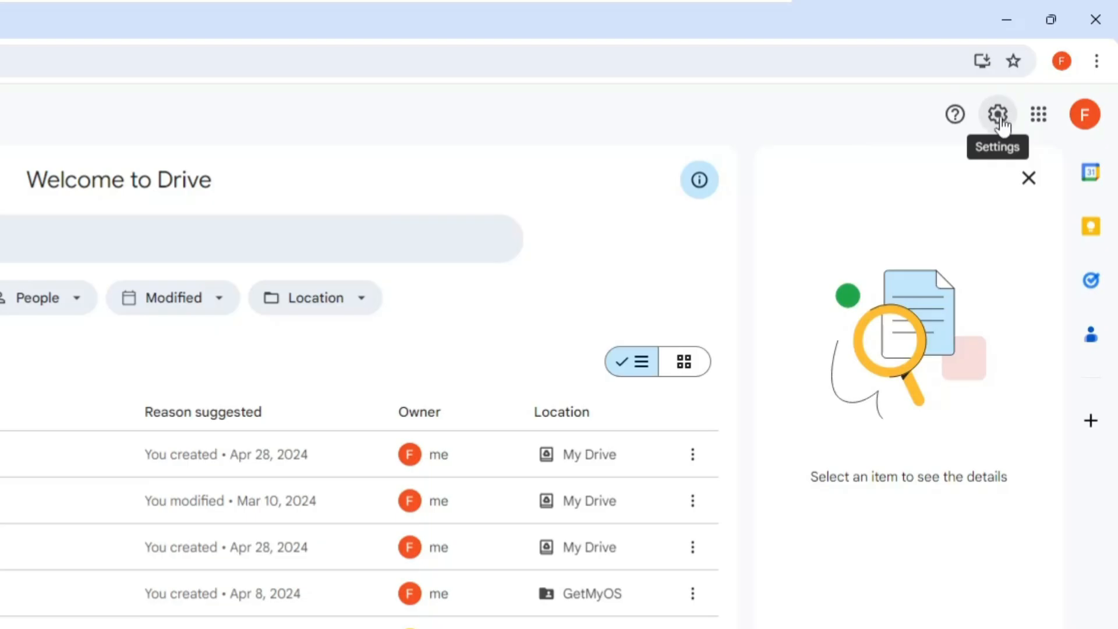
# Download GoogleDriveSetup.exe through Drive settings' Get Drive for desktop option
pyautogui.click(996, 114)
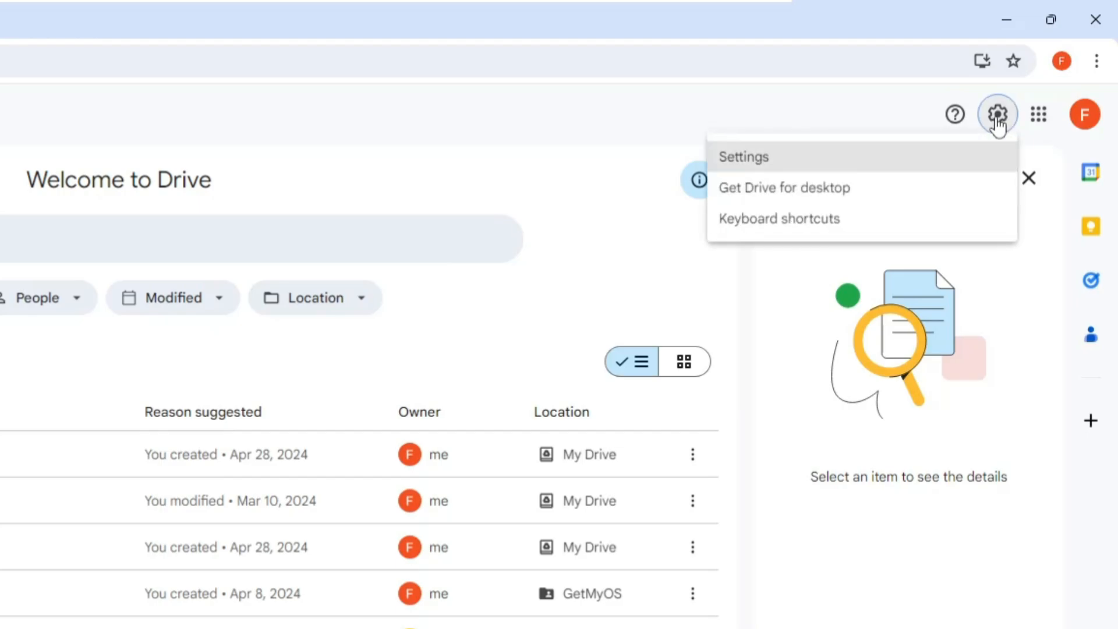
pyautogui.moveTo(784, 188)
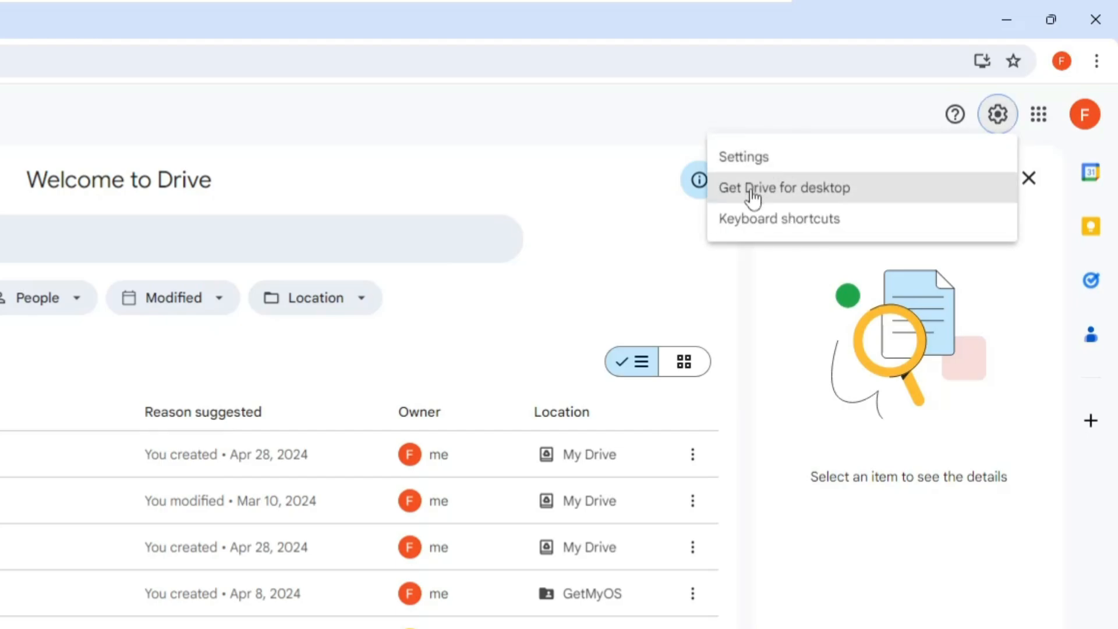
pyautogui.moveTo(795, 196)
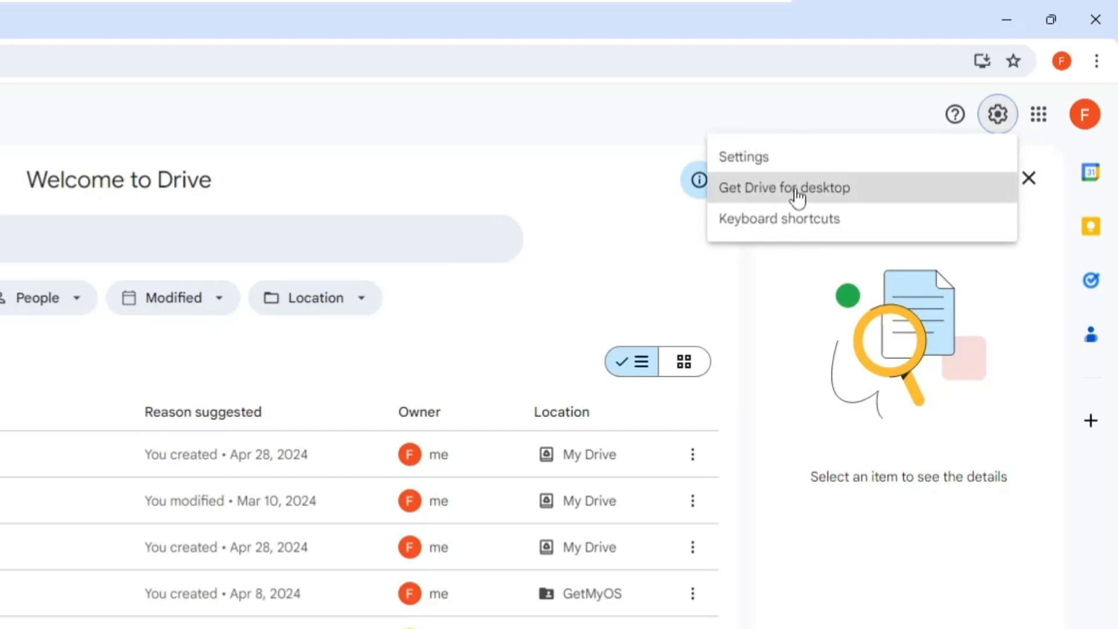
pyautogui.click(784, 188)
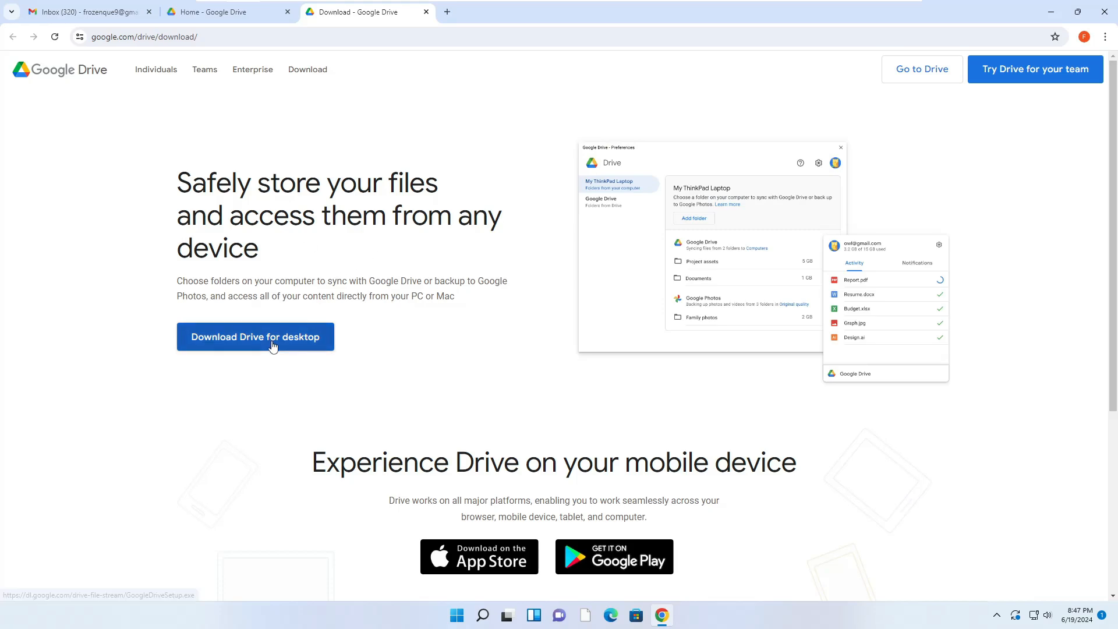
pyautogui.click(254, 336)
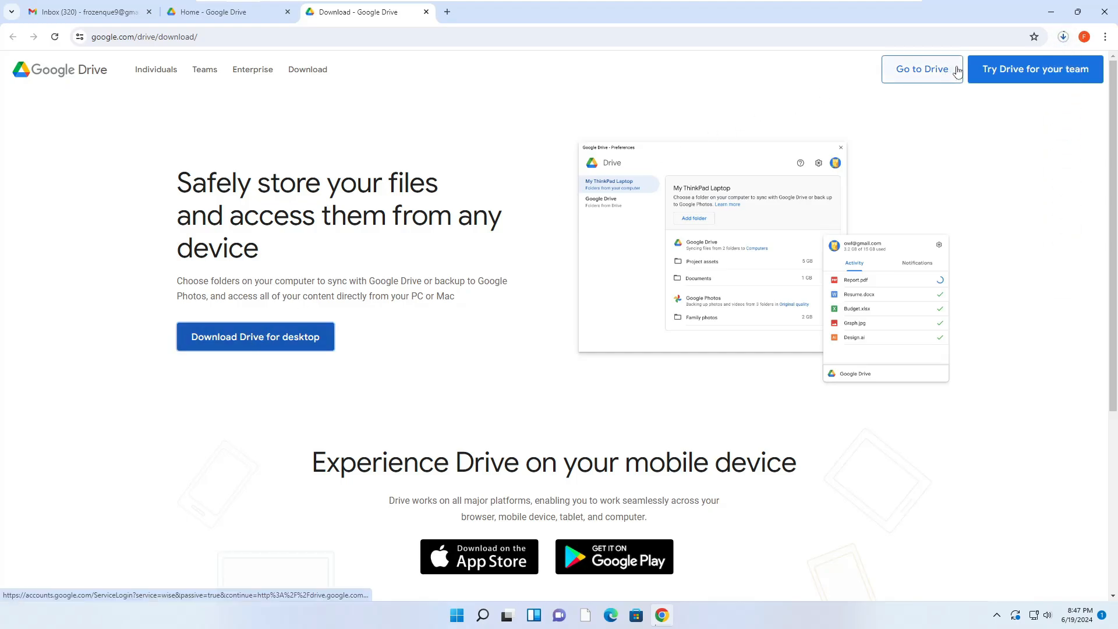
pyautogui.click(254, 337)
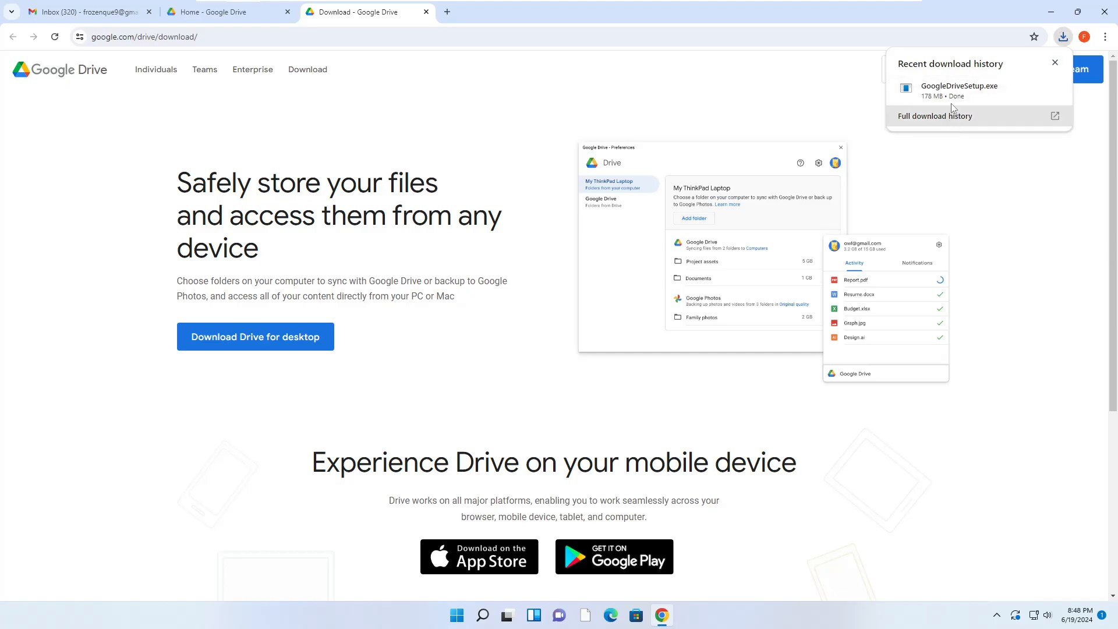
pyautogui.moveTo(959, 88)
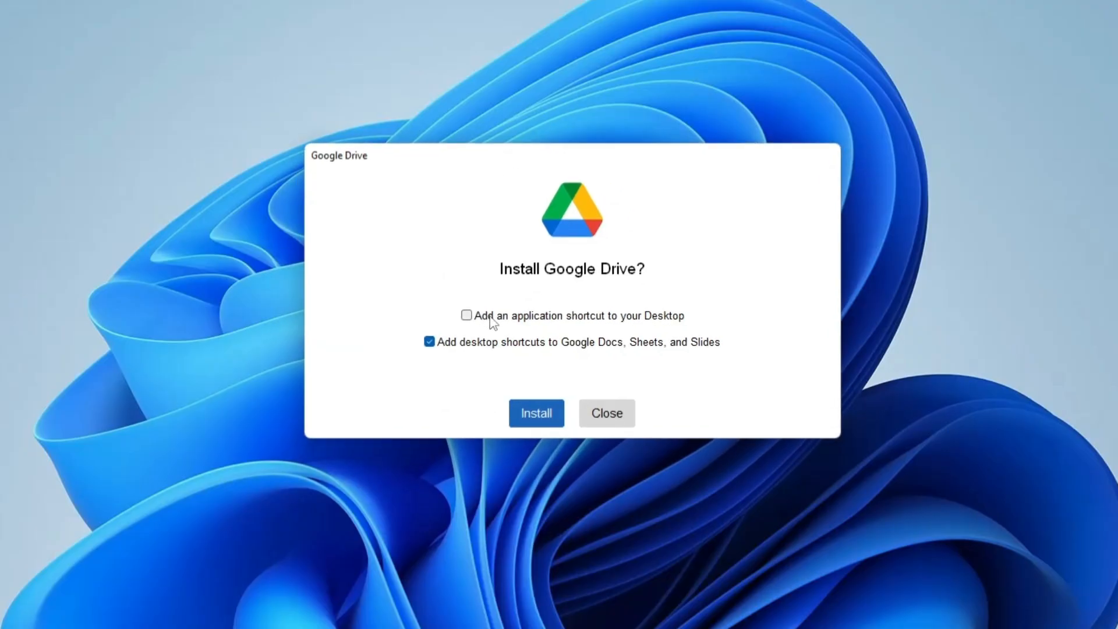
pyautogui.moveTo(632, 331)
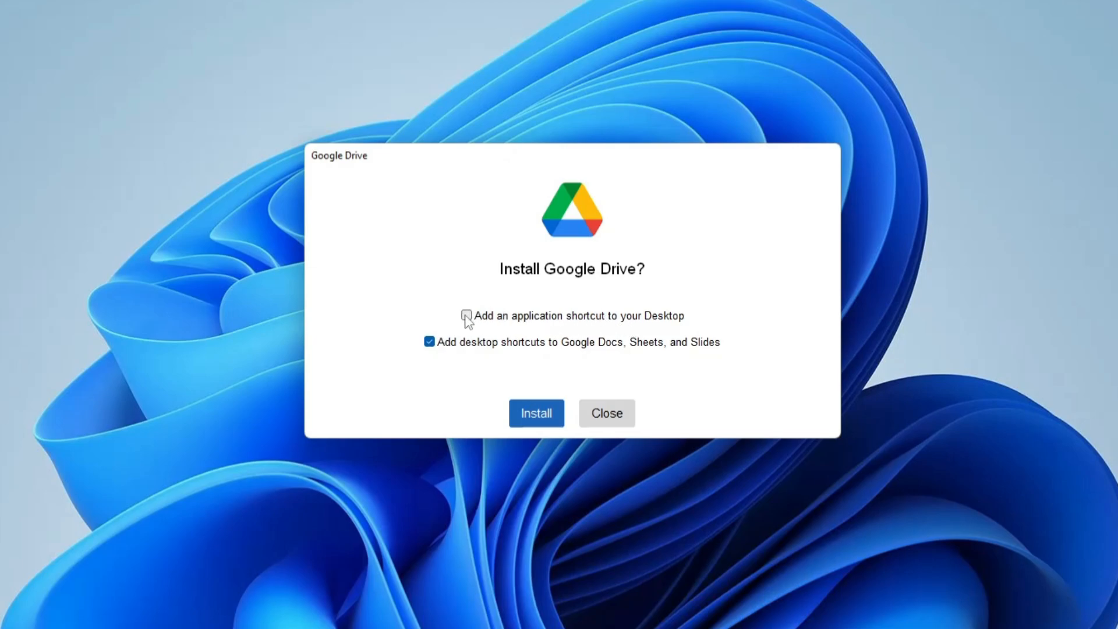
# Install Google Drive with the desktop application shortcut added, then launch it
pyautogui.click(466, 315)
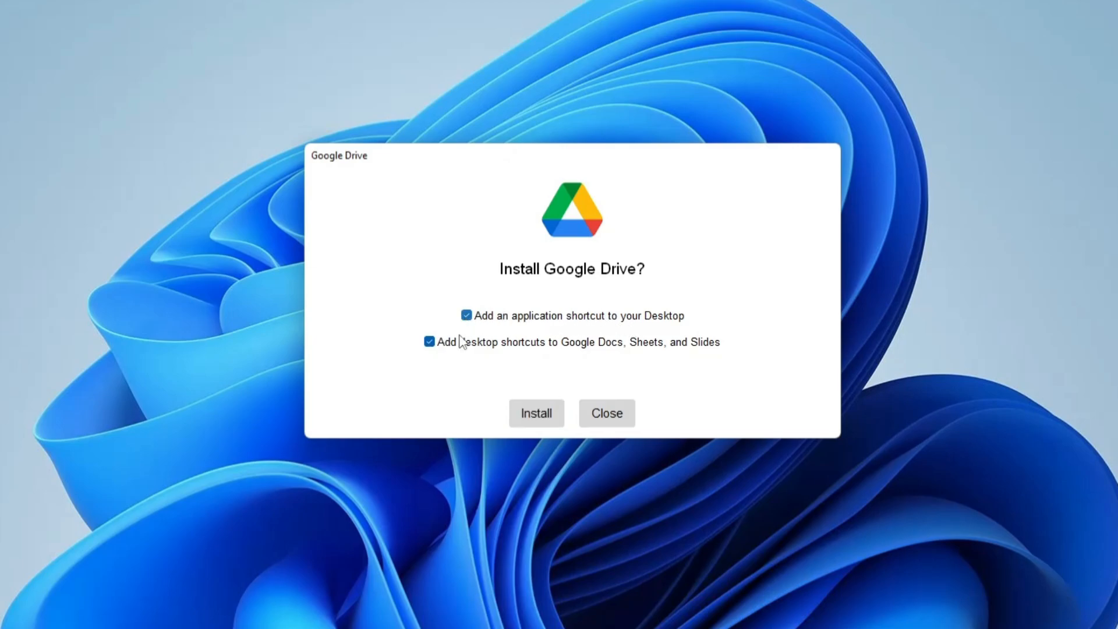
pyautogui.moveTo(569, 354)
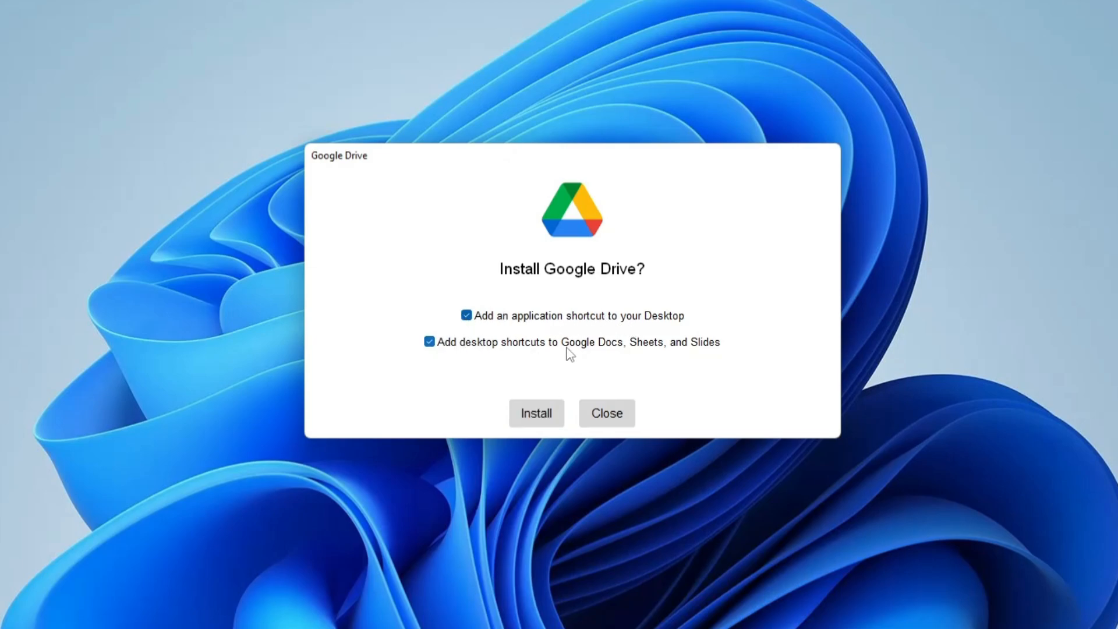
pyautogui.moveTo(697, 353)
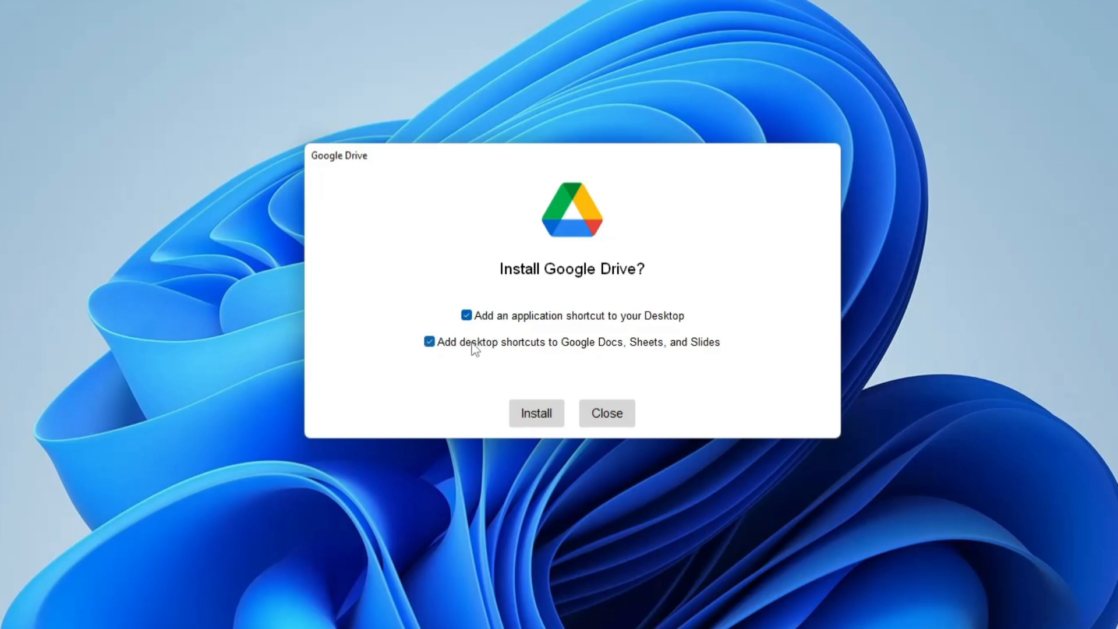
pyautogui.click(536, 413)
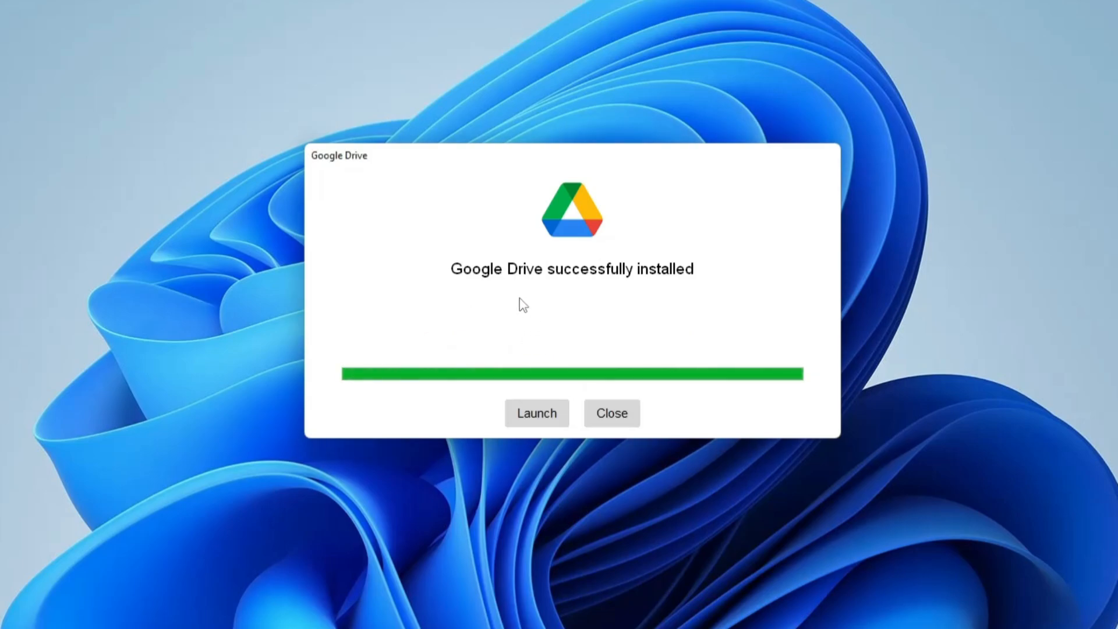
pyautogui.moveTo(655, 285)
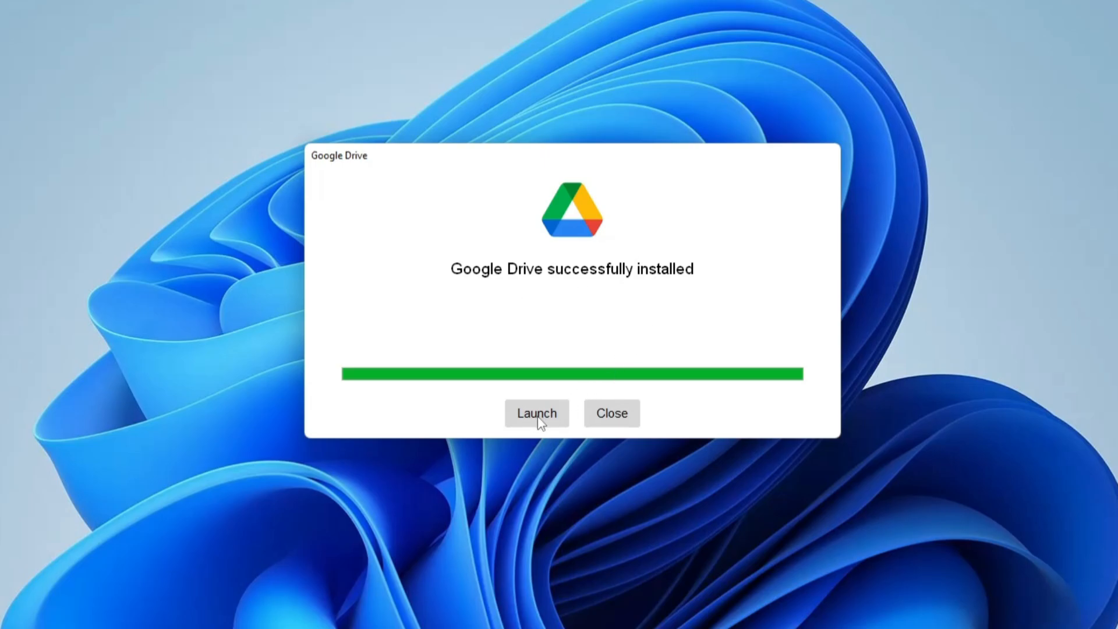
pyautogui.click(536, 413)
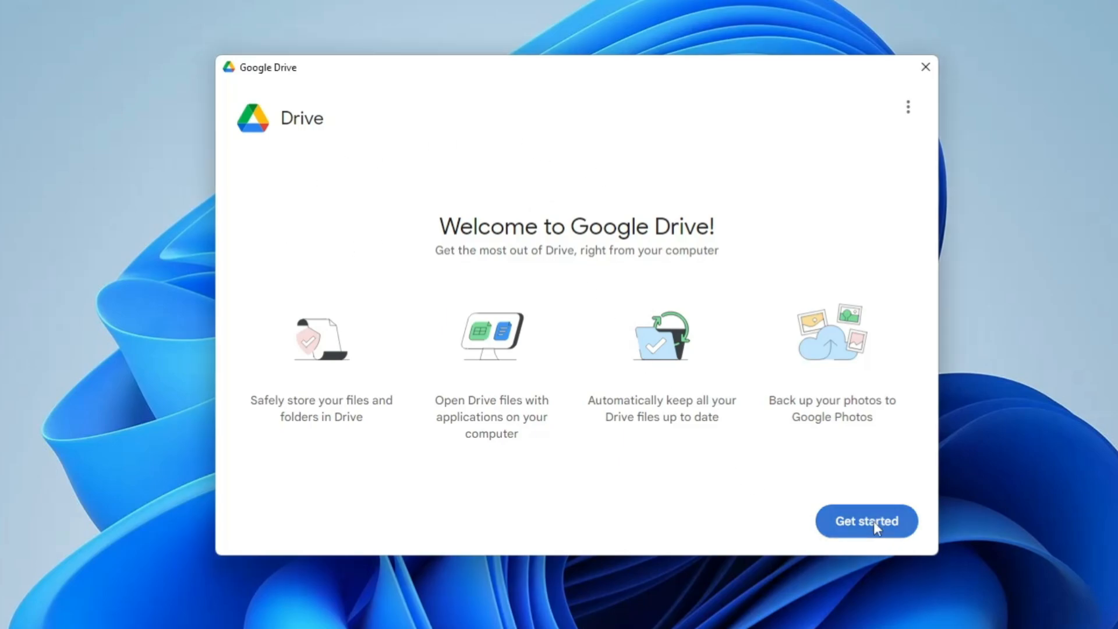
# Sign Drive for desktop in with the saved Google account and its password
pyautogui.click(866, 520)
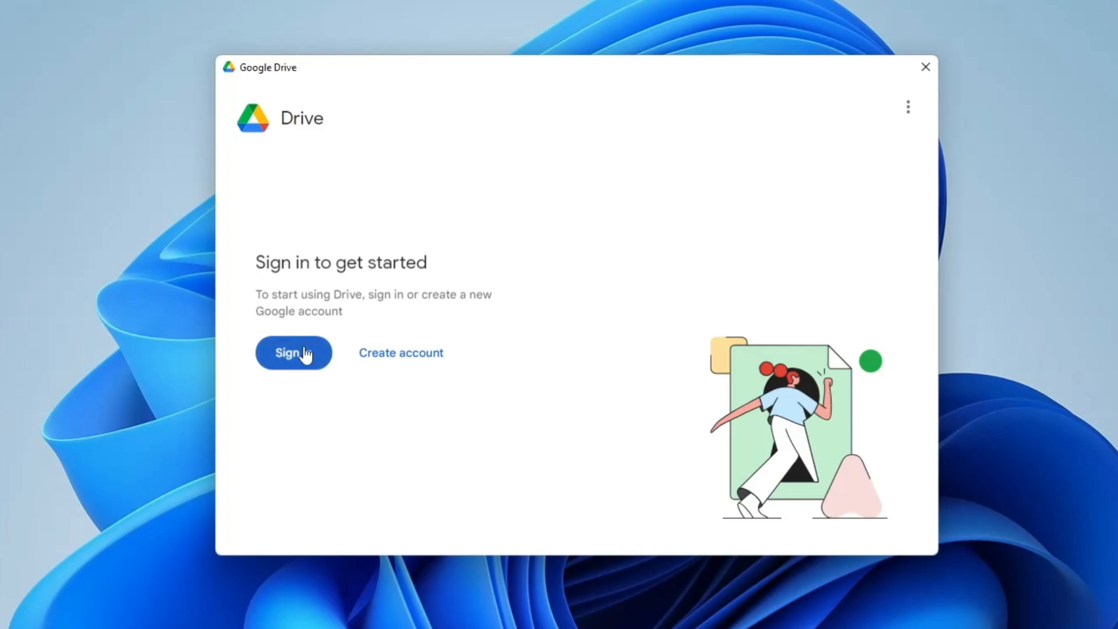
pyautogui.click(293, 352)
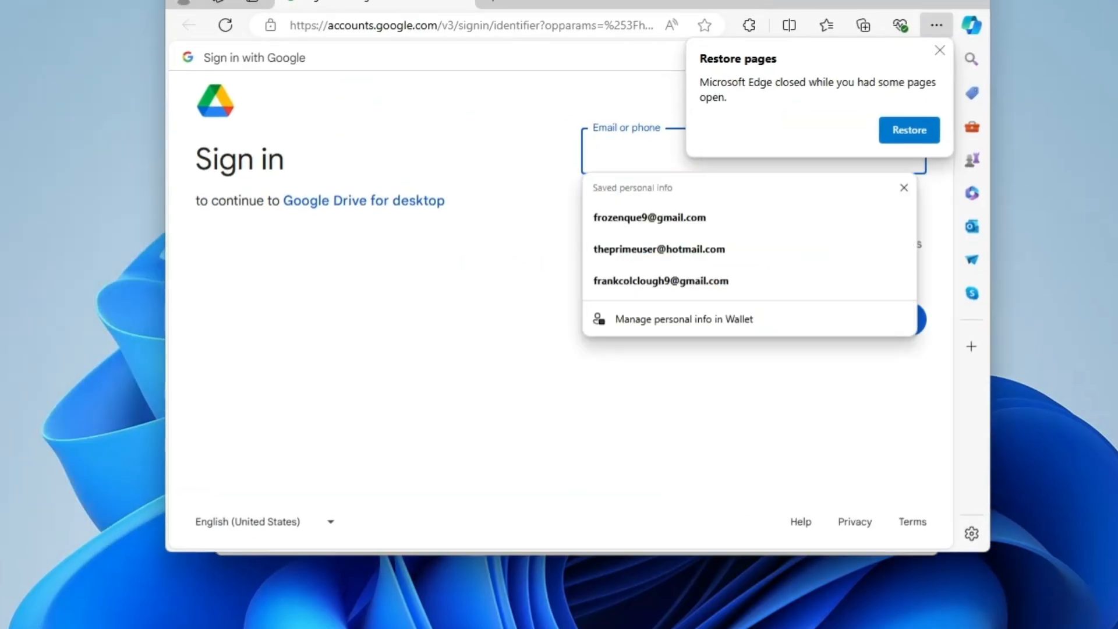
pyautogui.click(648, 217)
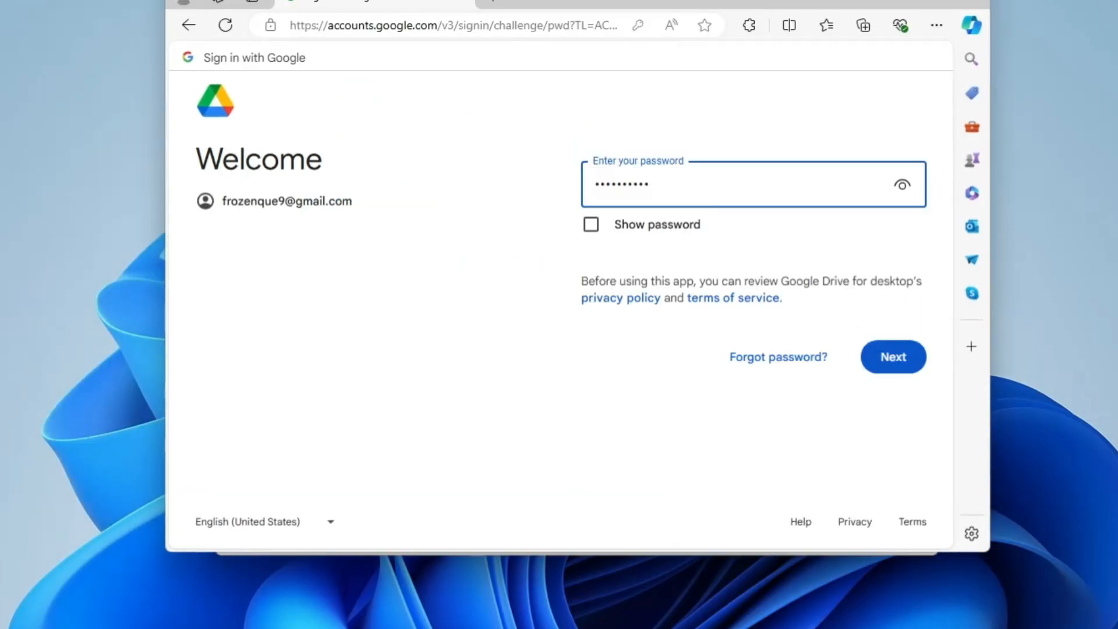
pyautogui.click(892, 356)
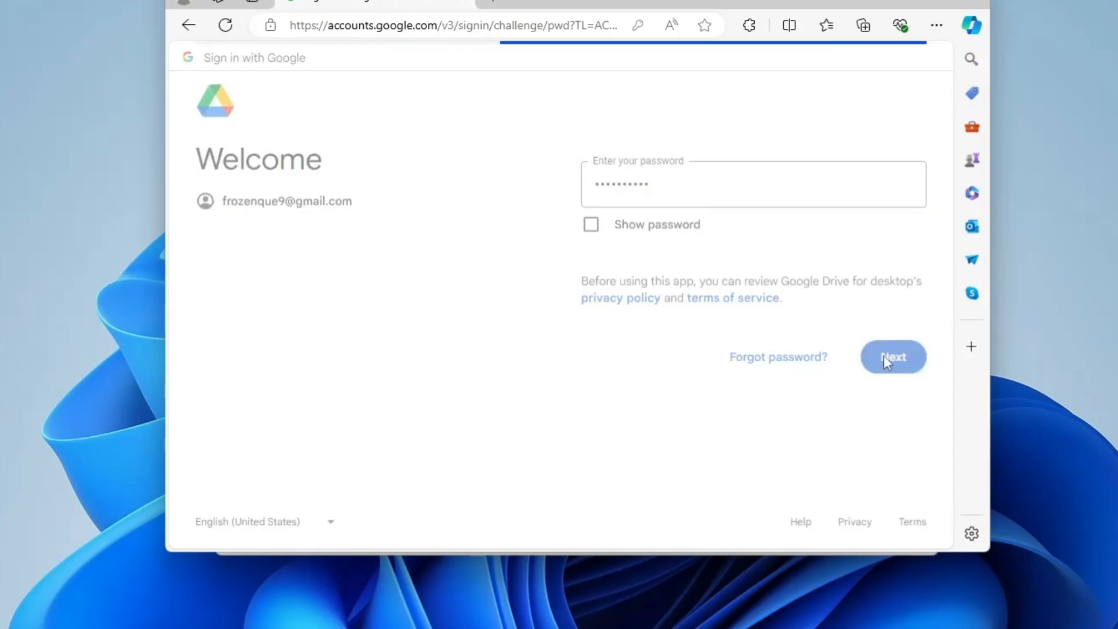
pyautogui.click(892, 356)
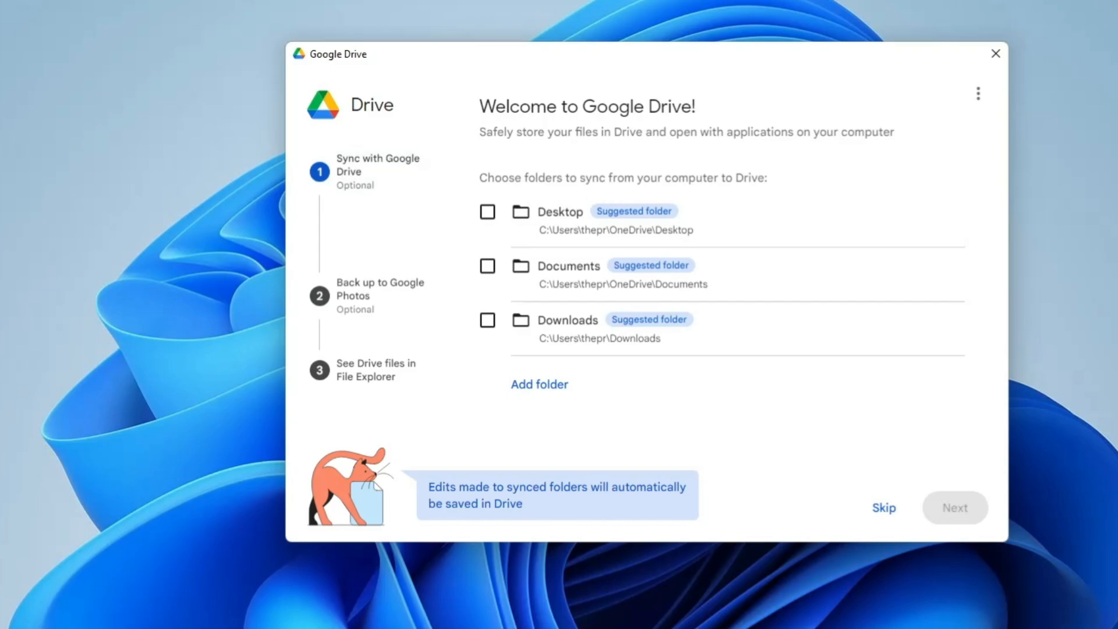
pyautogui.moveTo(441, 238)
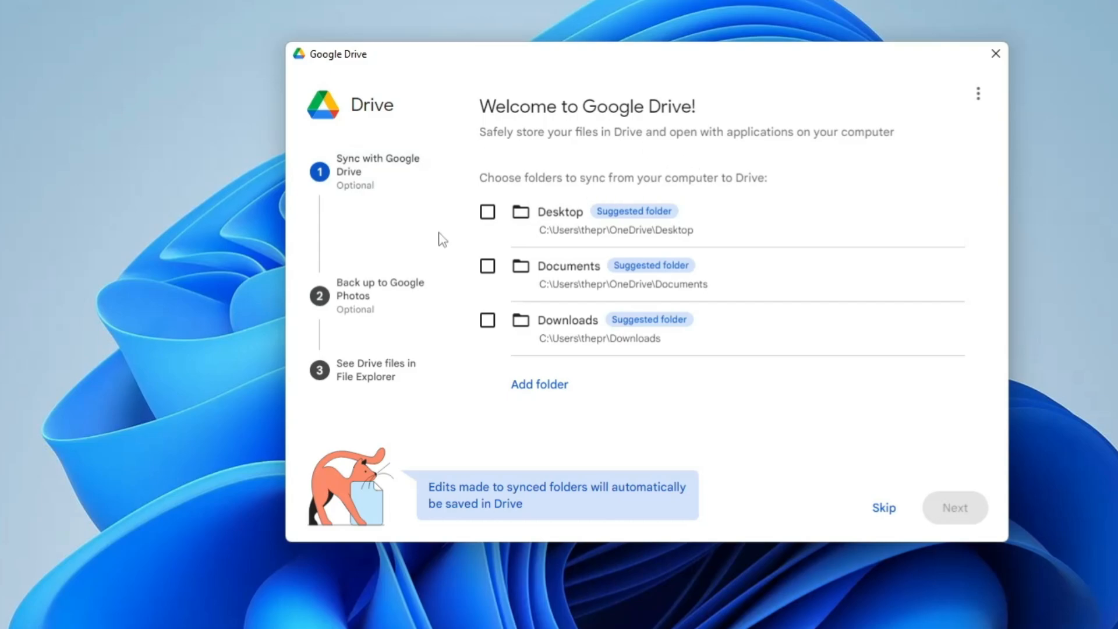
pyautogui.moveTo(508, 230)
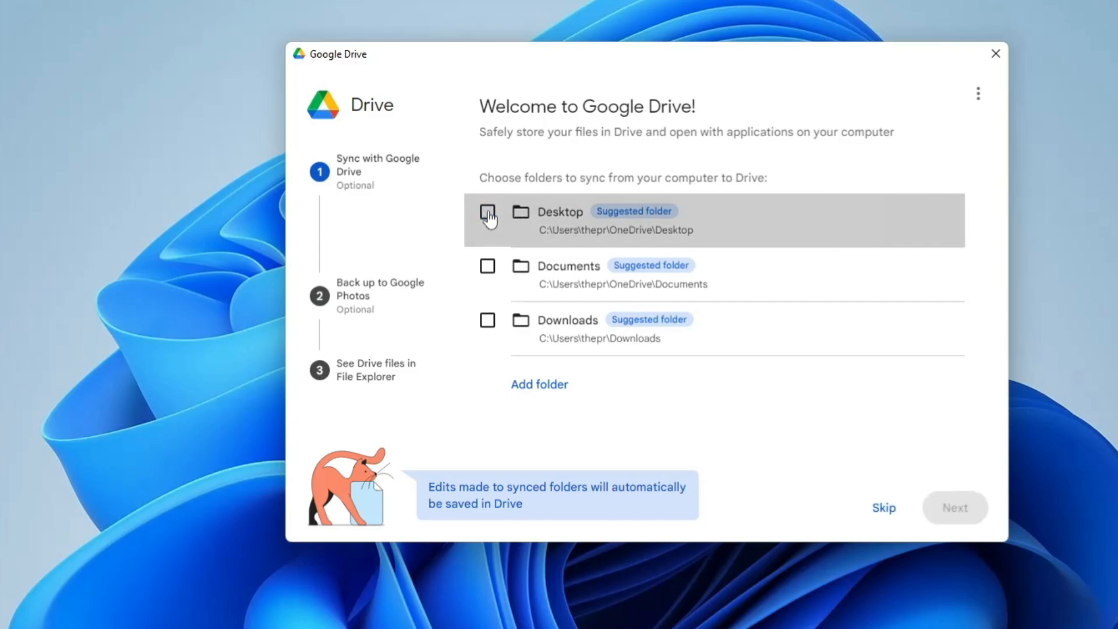
pyautogui.moveTo(487, 266)
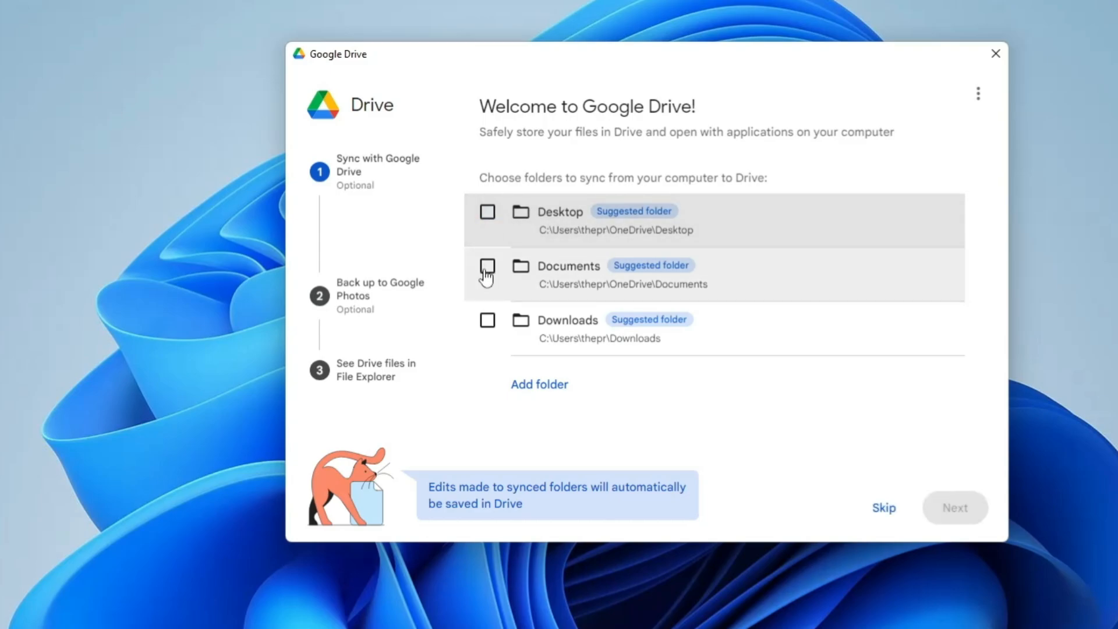
pyautogui.moveTo(488, 327)
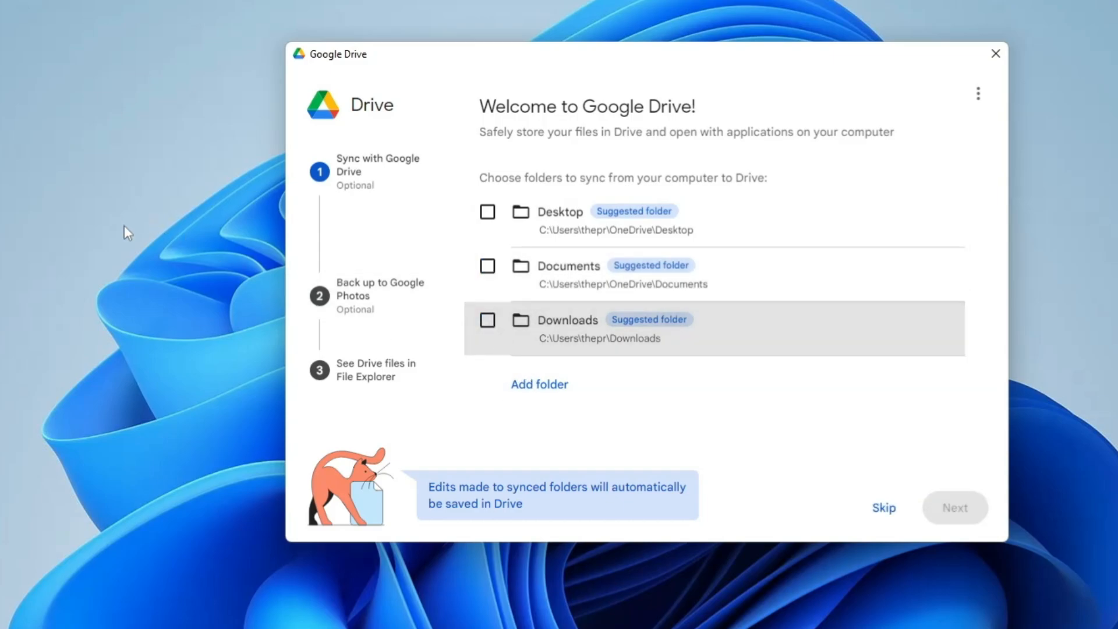
# Create a new folder named Crown DOCS on the desktop
pyautogui.rightClick(127, 232)
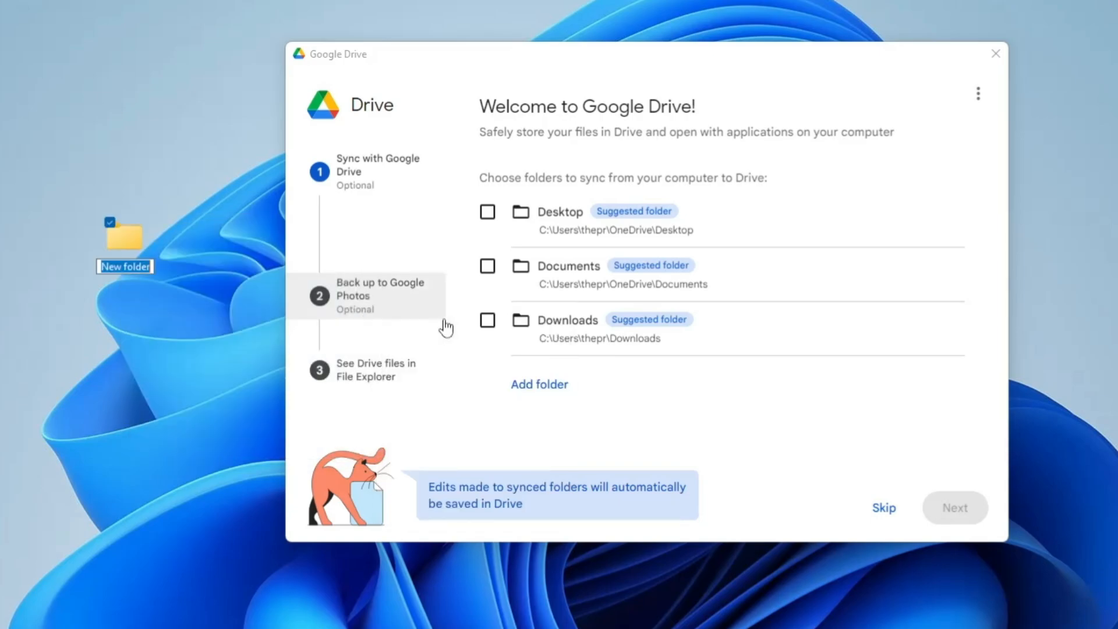
pyautogui.write('rowm')
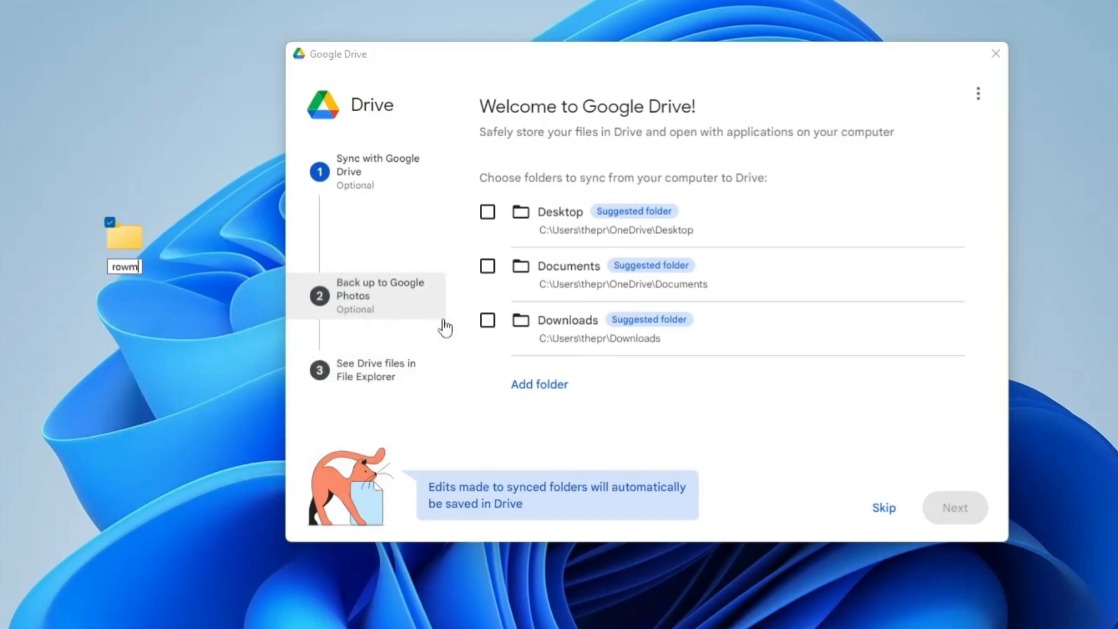
pyautogui.write('Crown DOCS')
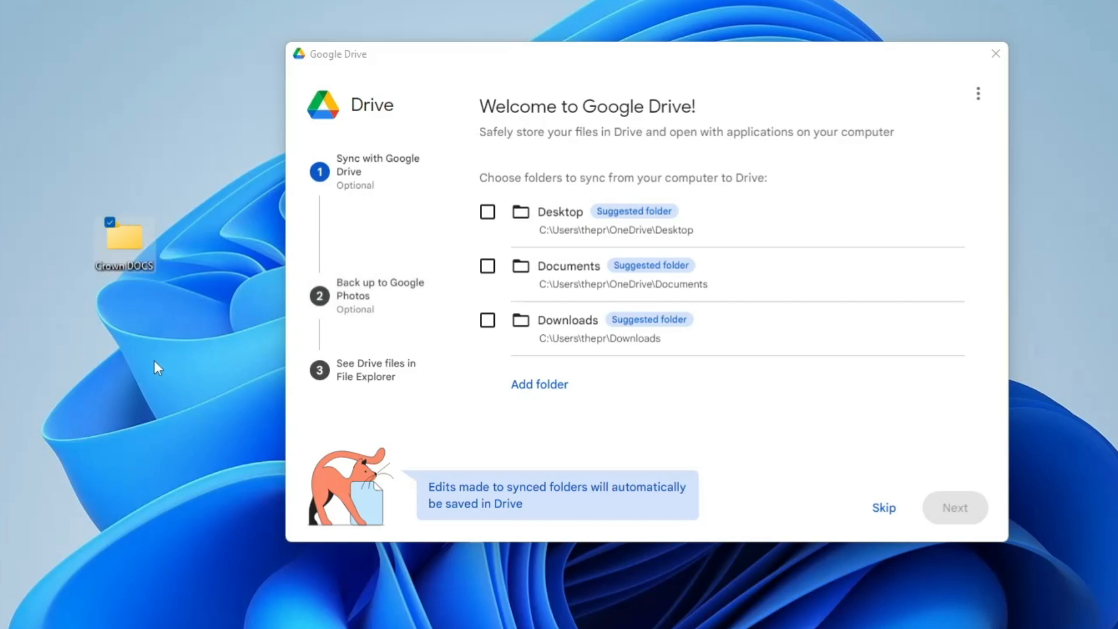
pyautogui.moveTo(125, 244)
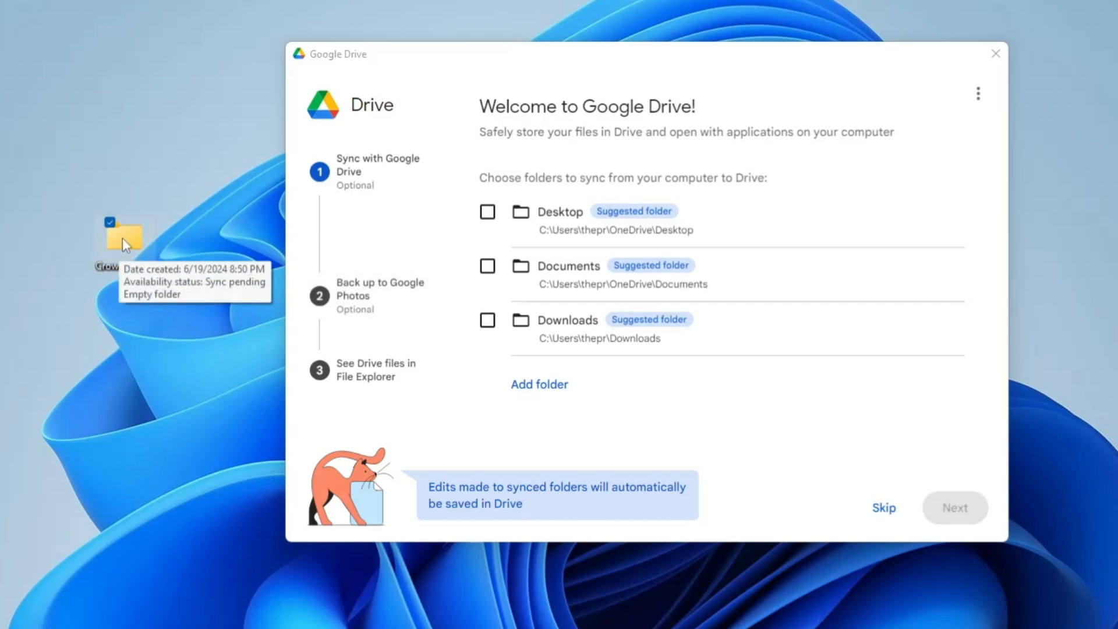
pyautogui.moveTo(134, 250)
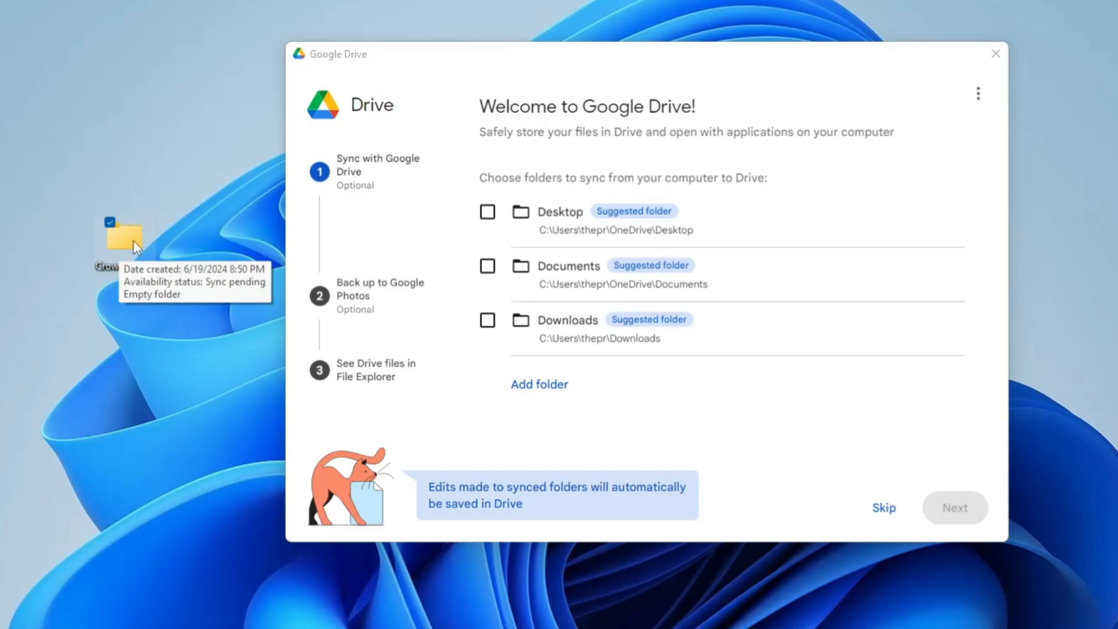
pyautogui.moveTo(540, 384)
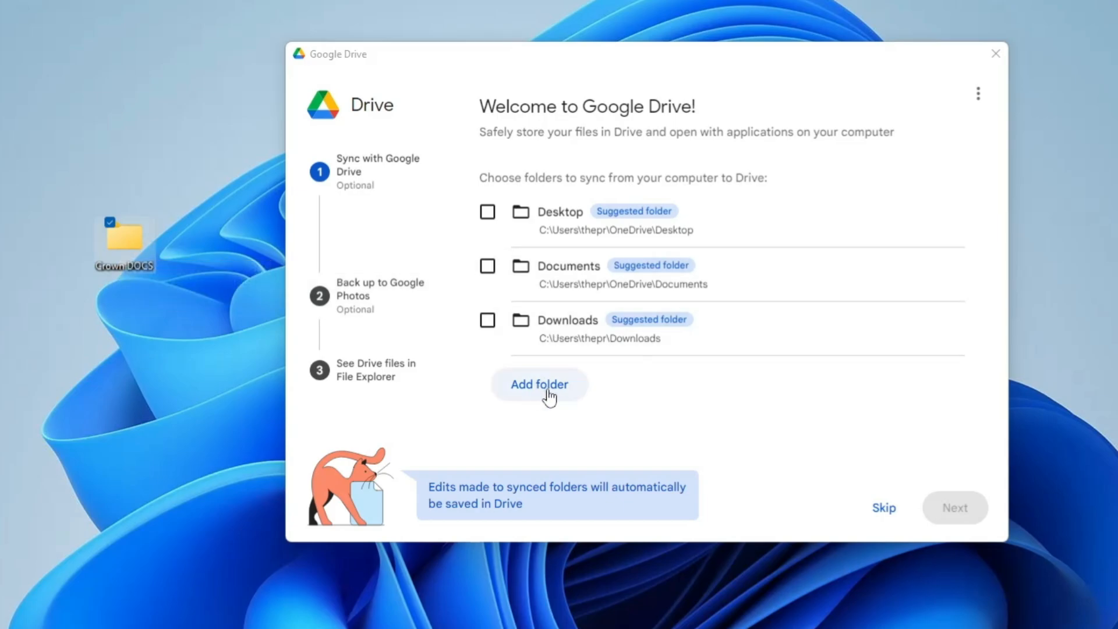
# Add the desktop folder Crown DOCS to the folders to sync, then continue
pyautogui.click(539, 384)
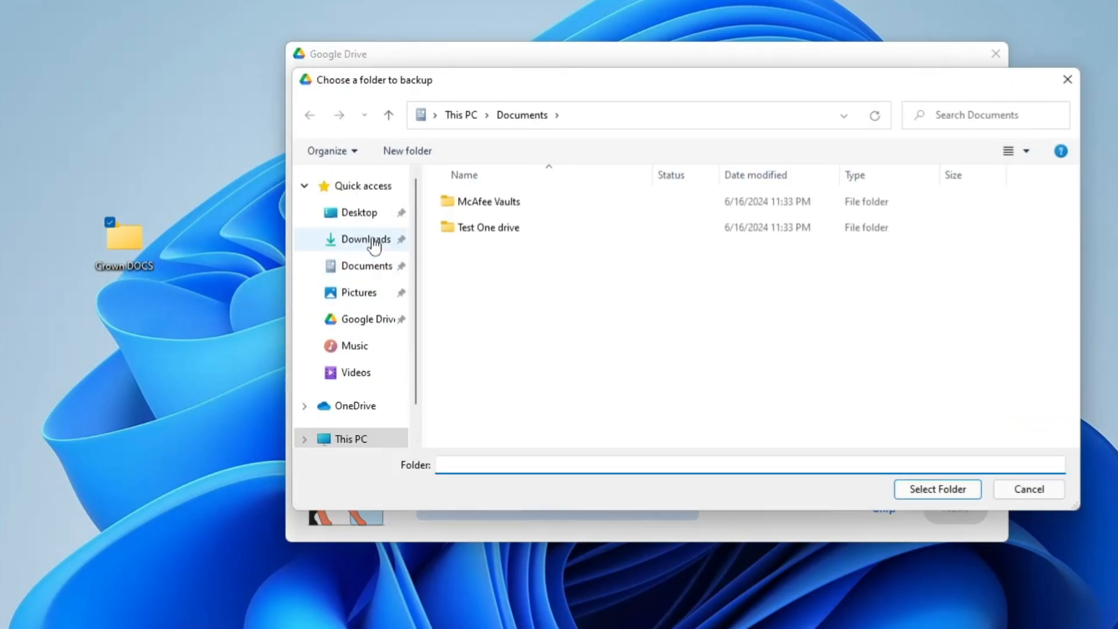
pyautogui.click(359, 212)
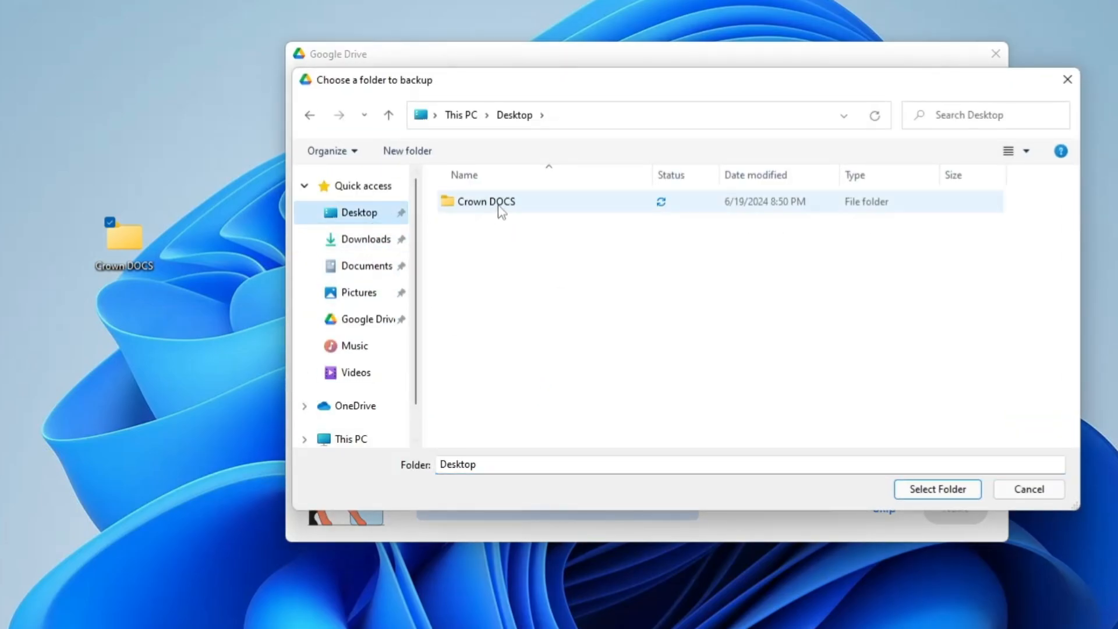
pyautogui.click(486, 201)
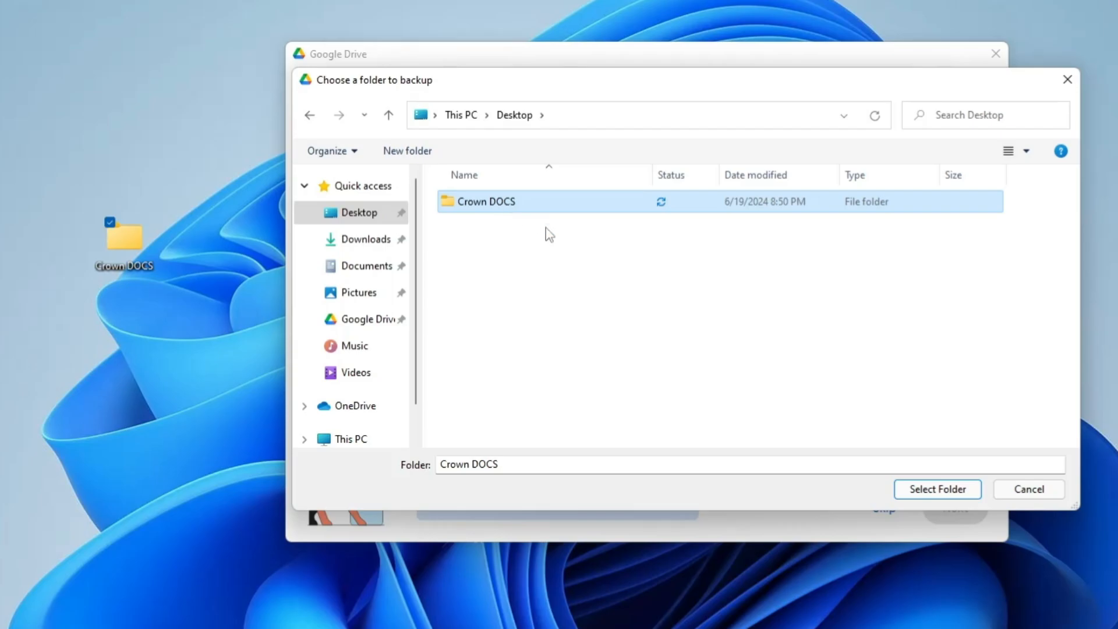
pyautogui.click(936, 489)
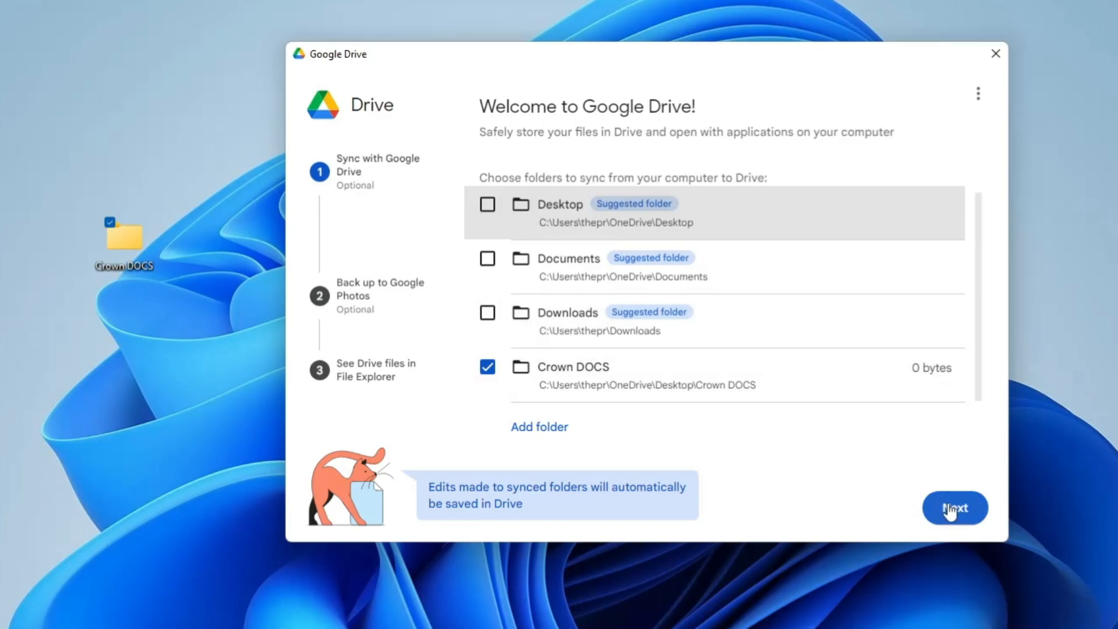
pyautogui.click(954, 508)
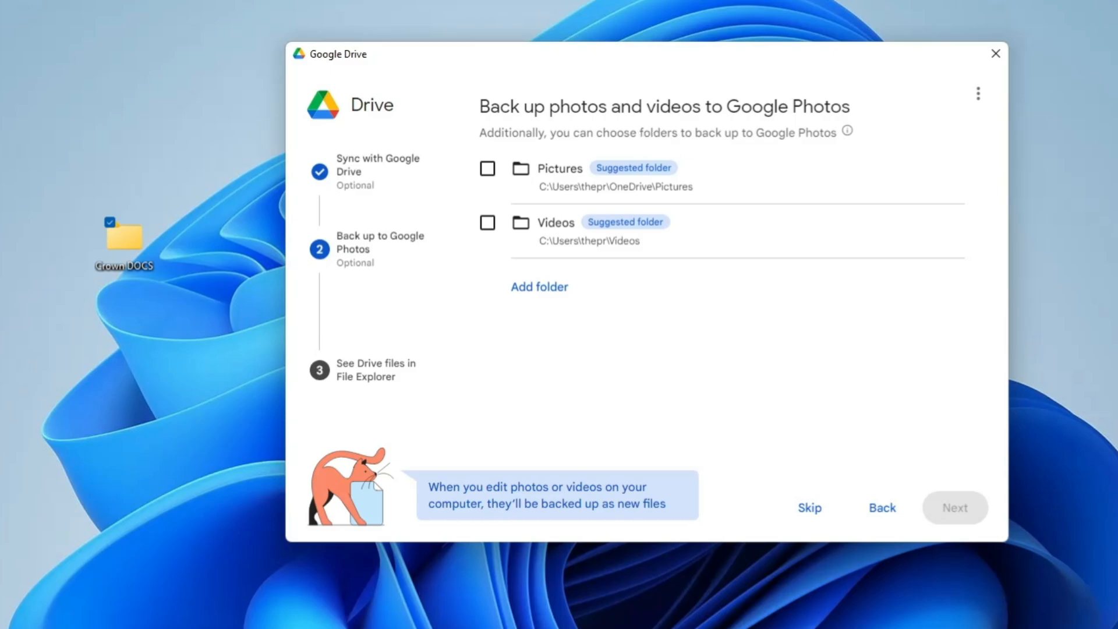
pyautogui.moveTo(531, 147)
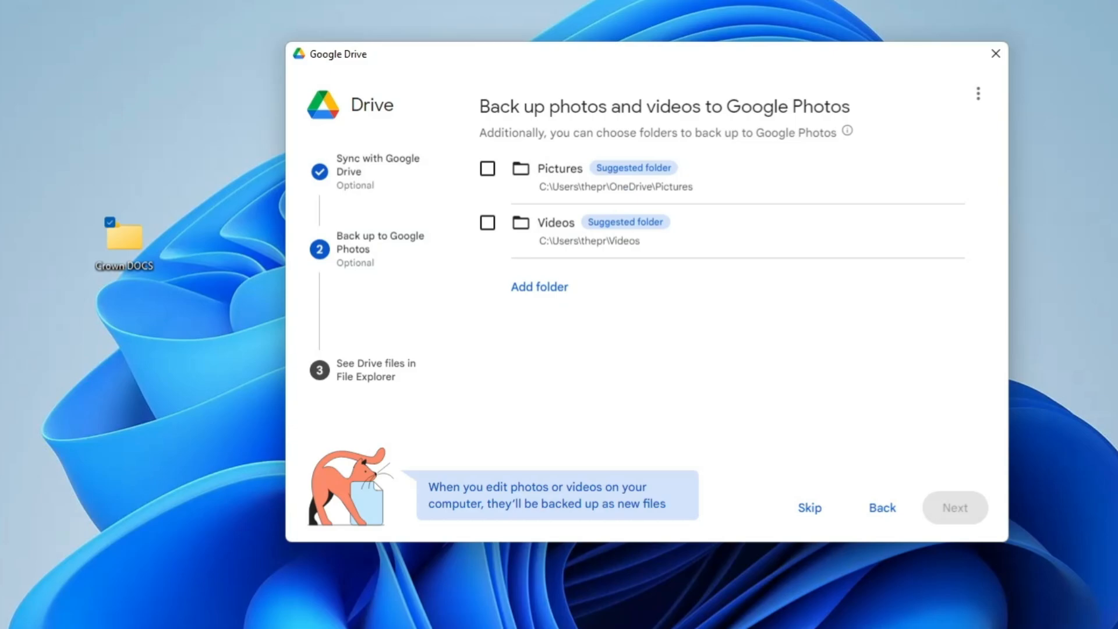
pyautogui.moveTo(554, 178)
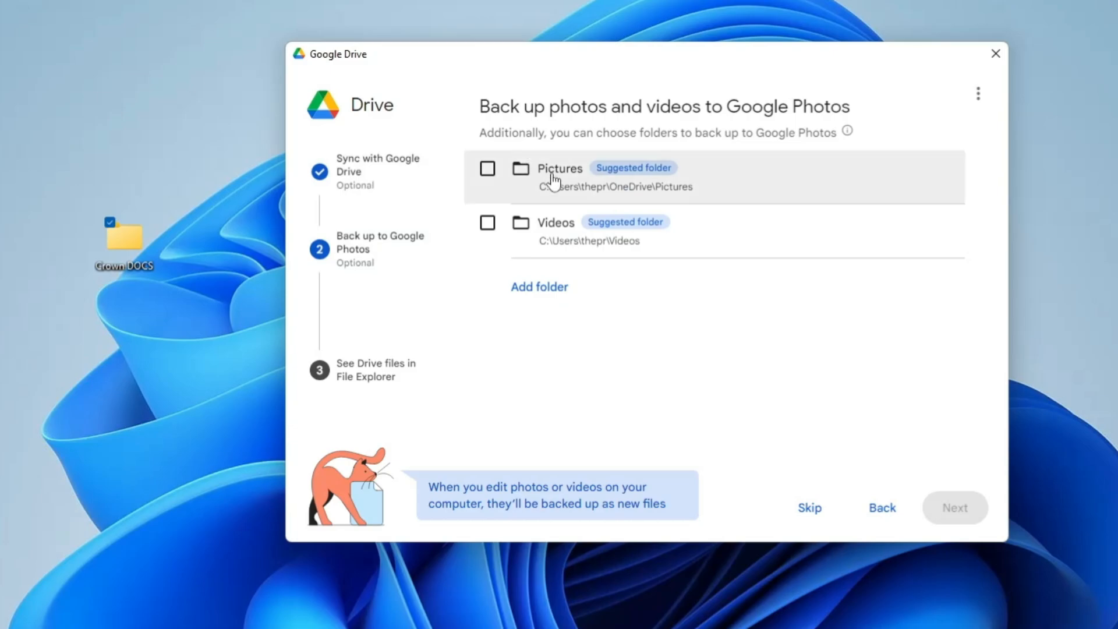
pyautogui.moveTo(556, 223)
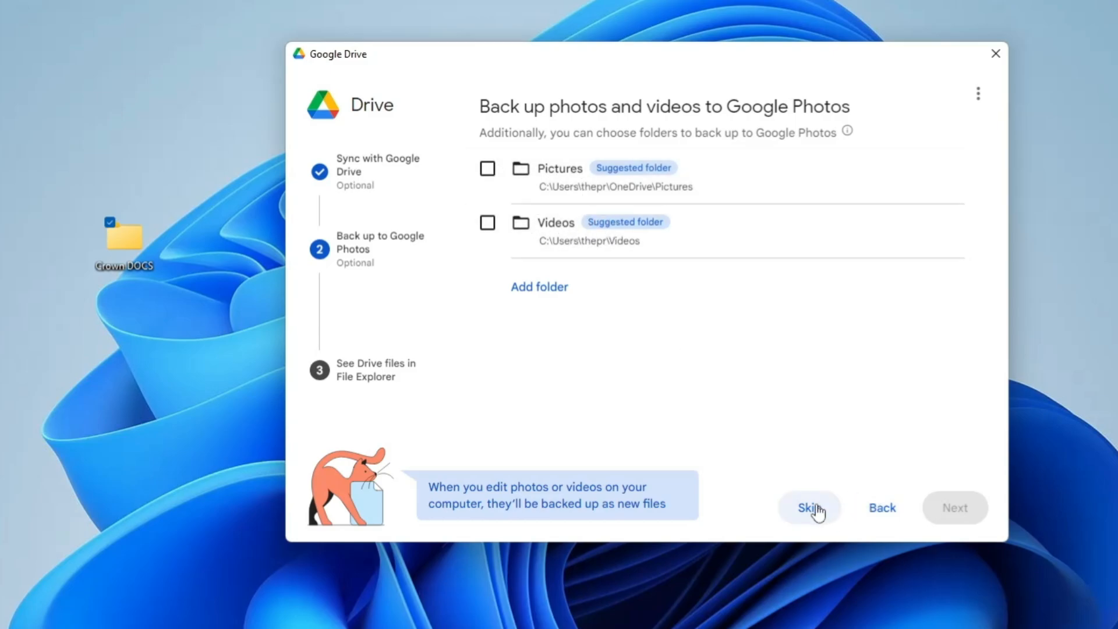
# Skip backing up photos and videos
pyautogui.click(808, 508)
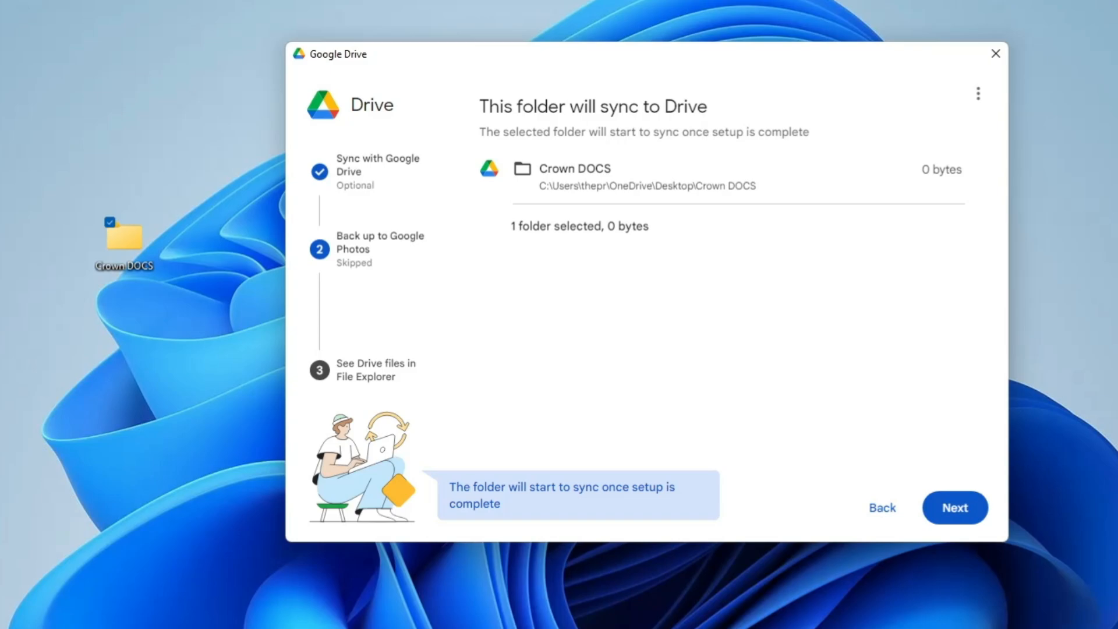
pyautogui.moveTo(540, 153)
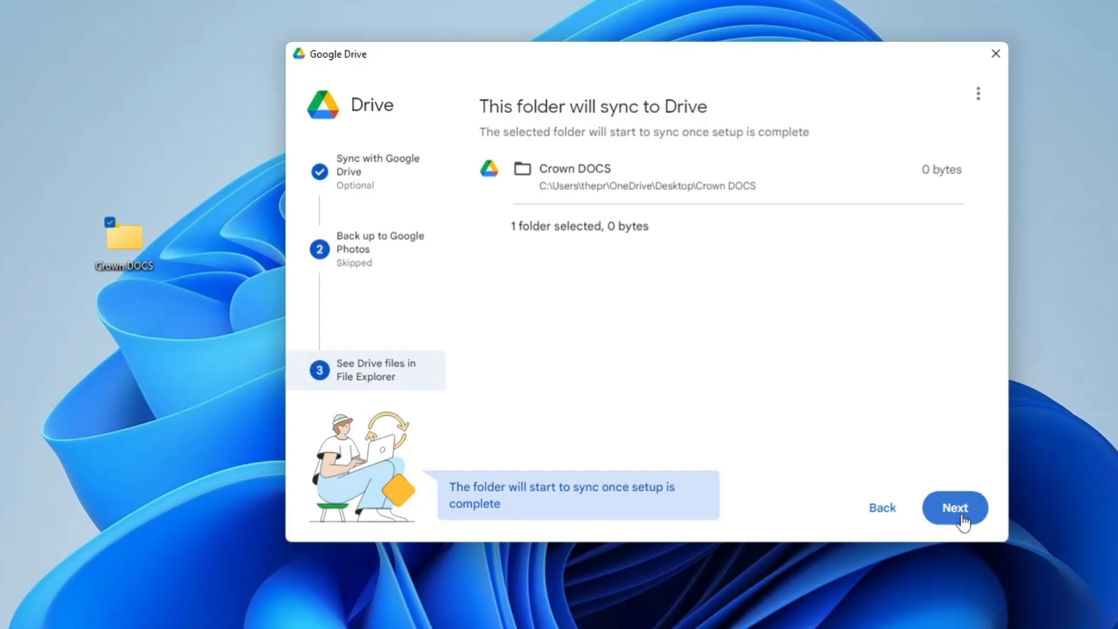
# Finish setup by moving past the summary and File Explorer steps
pyautogui.click(954, 507)
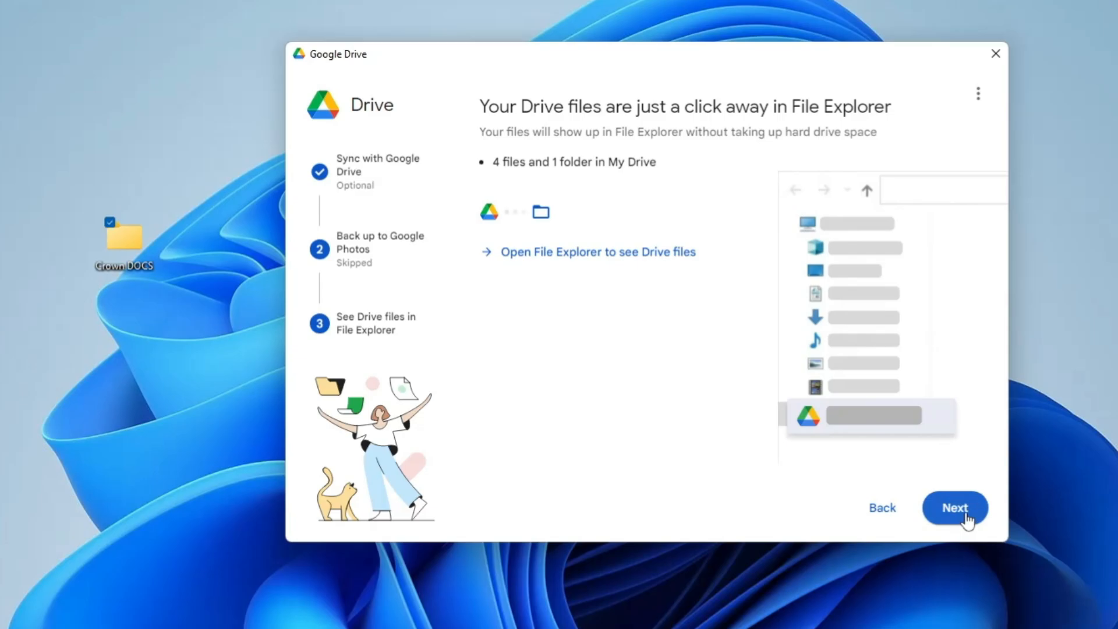
pyautogui.click(953, 508)
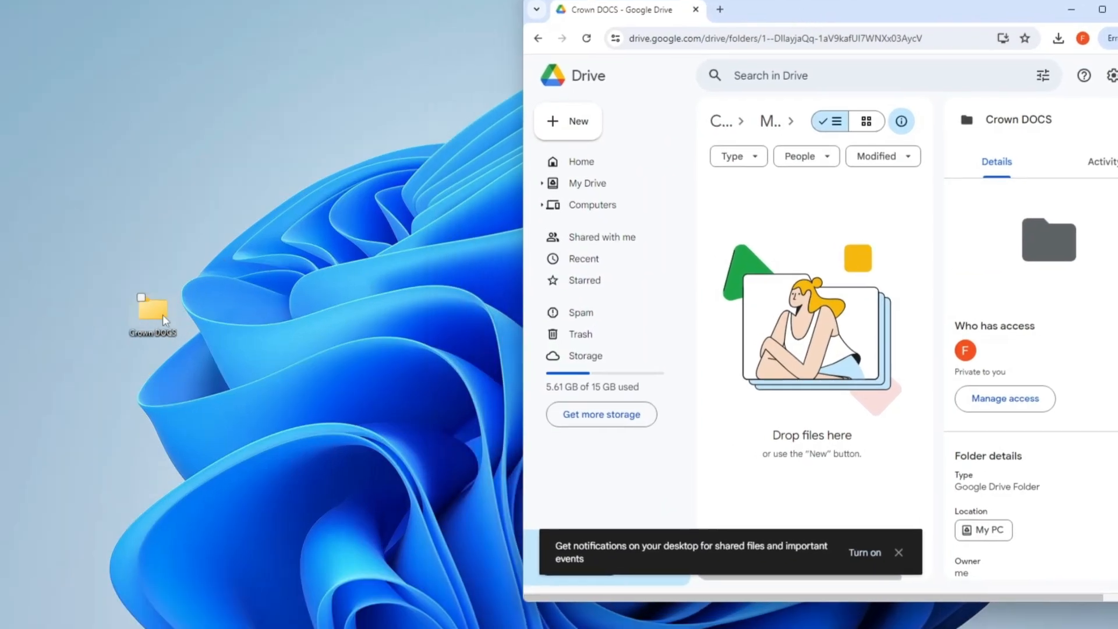
pyautogui.doubleClick(151, 305)
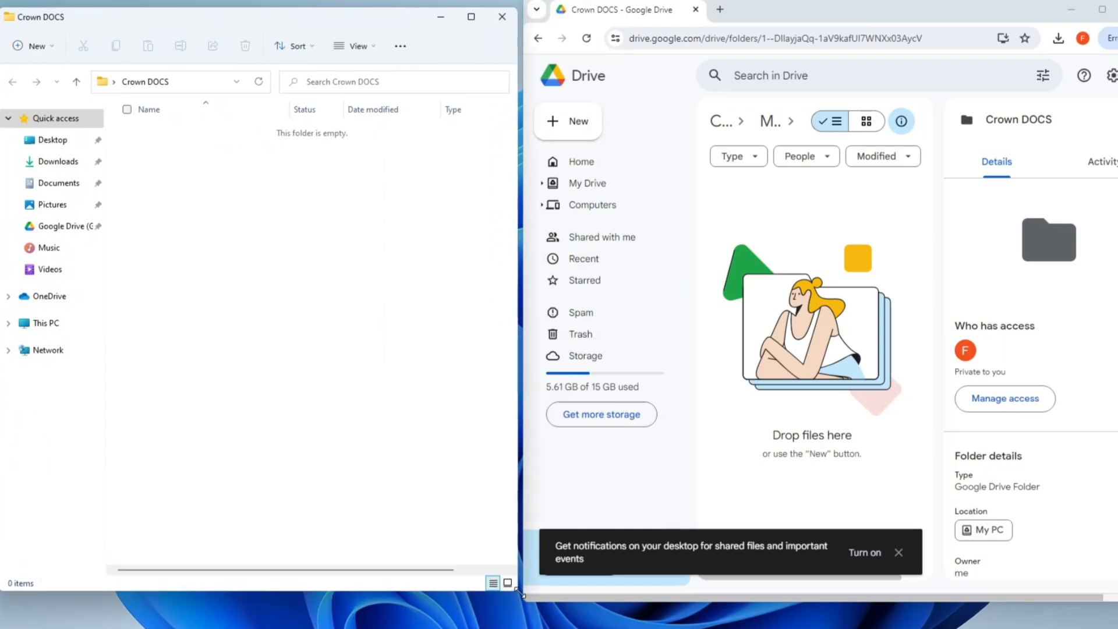
pyautogui.moveTo(508, 585)
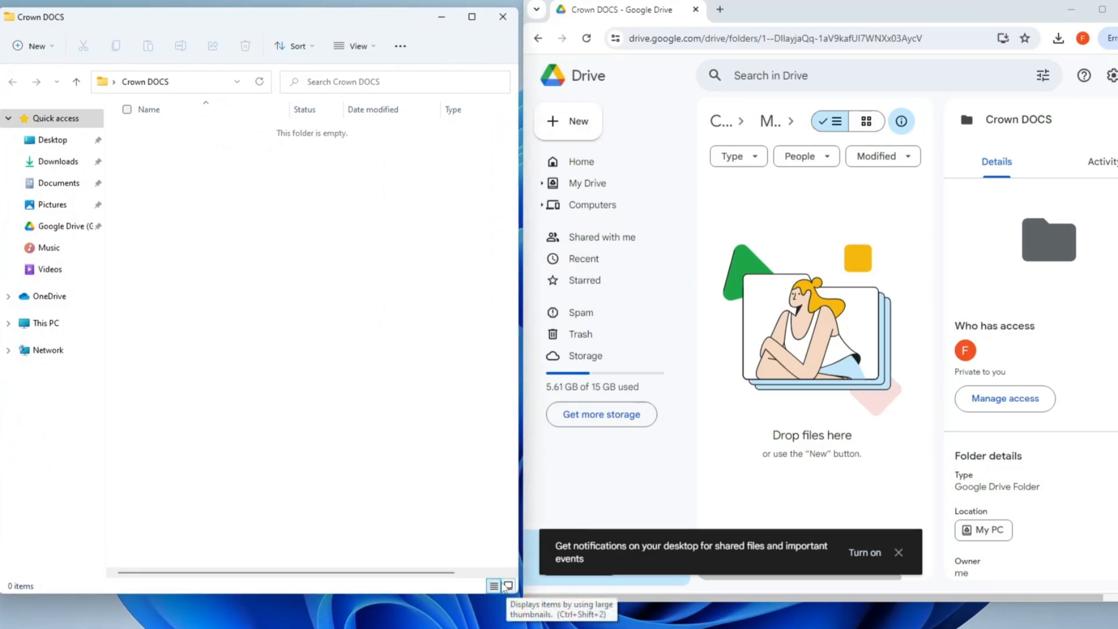
pyautogui.moveTo(277, 263)
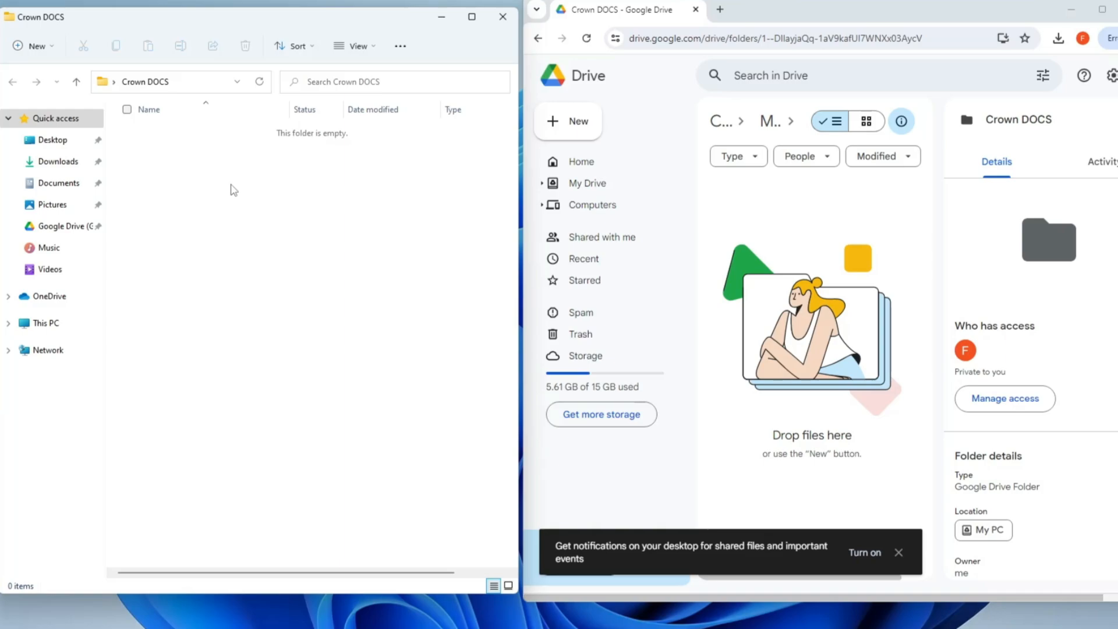
pyautogui.rightClick(236, 193)
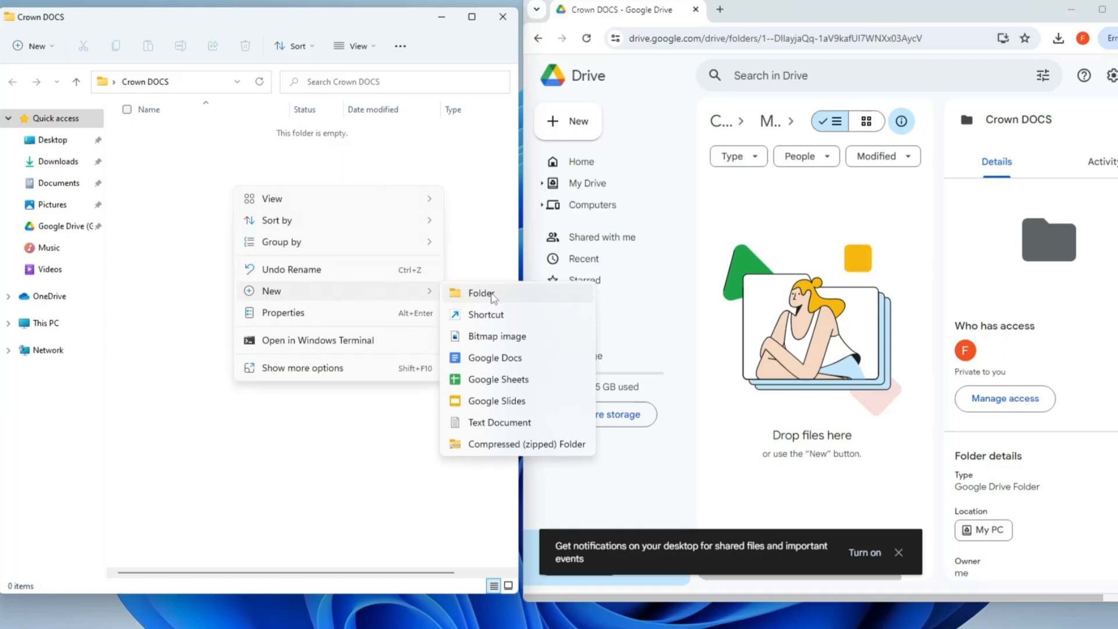
pyautogui.click(481, 293)
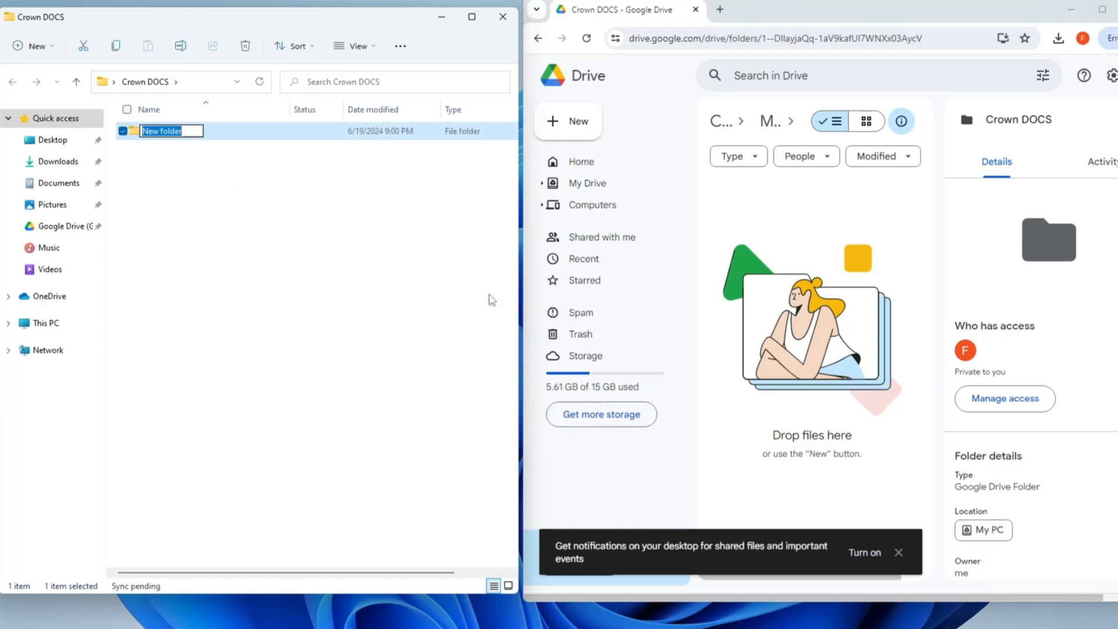
pyautogui.write('TEST 1')
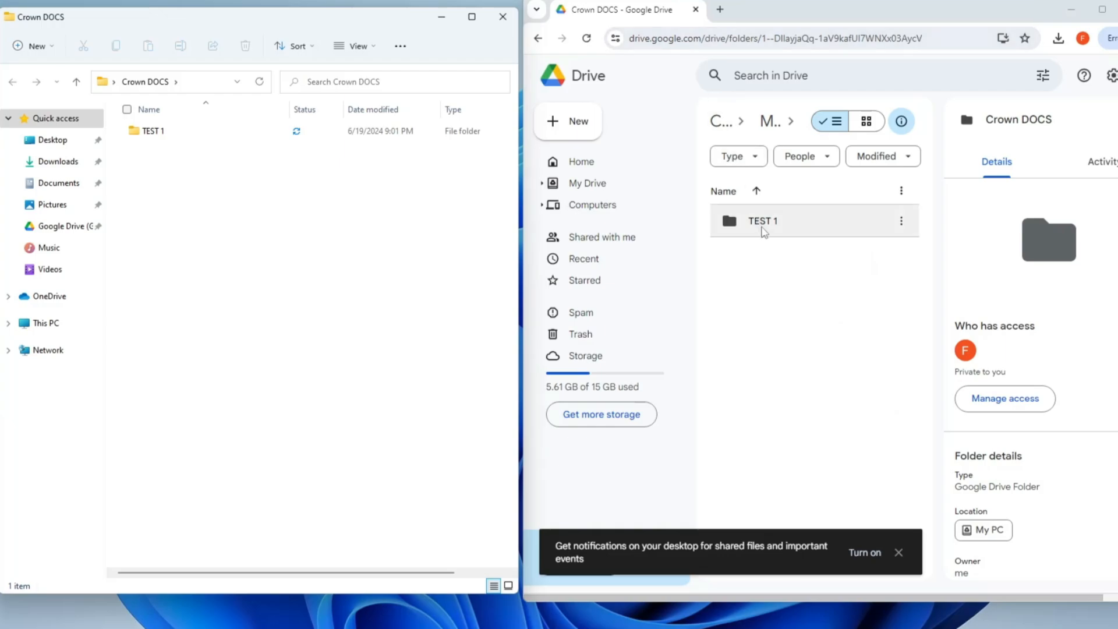
pyautogui.moveTo(763, 221)
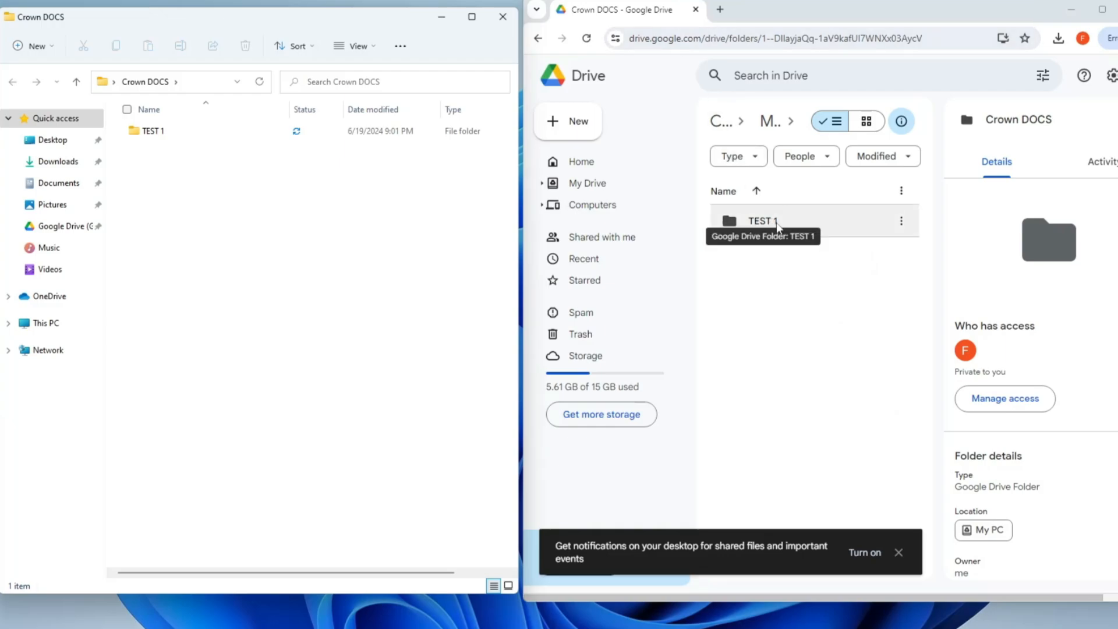
pyautogui.click(153, 130)
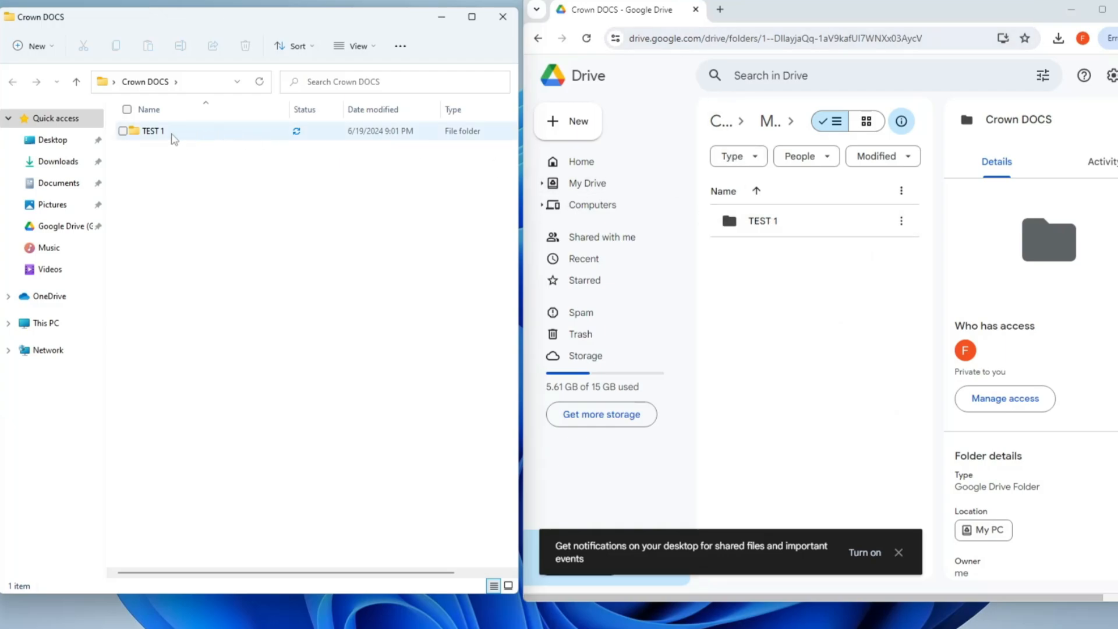
pyautogui.moveTo(153, 132)
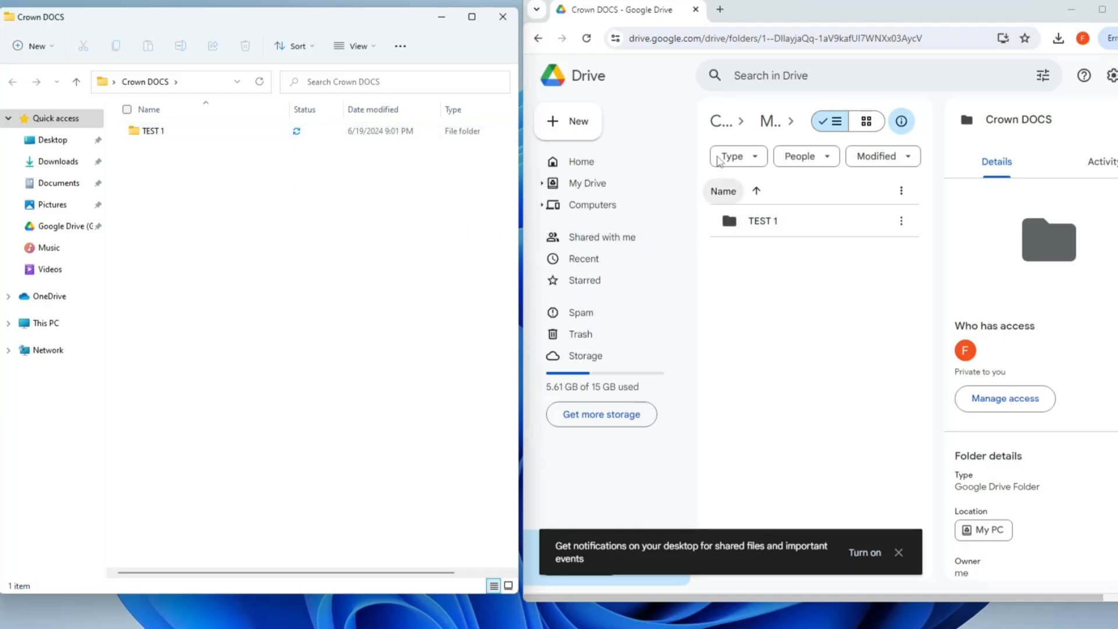
pyautogui.moveTo(761, 220)
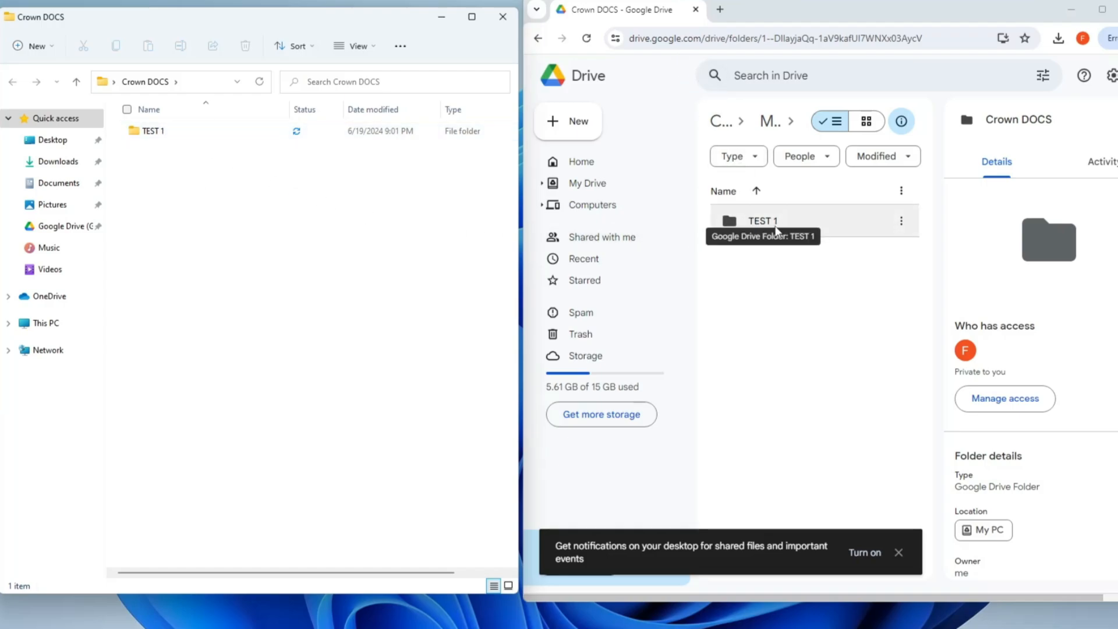
pyautogui.click(153, 131)
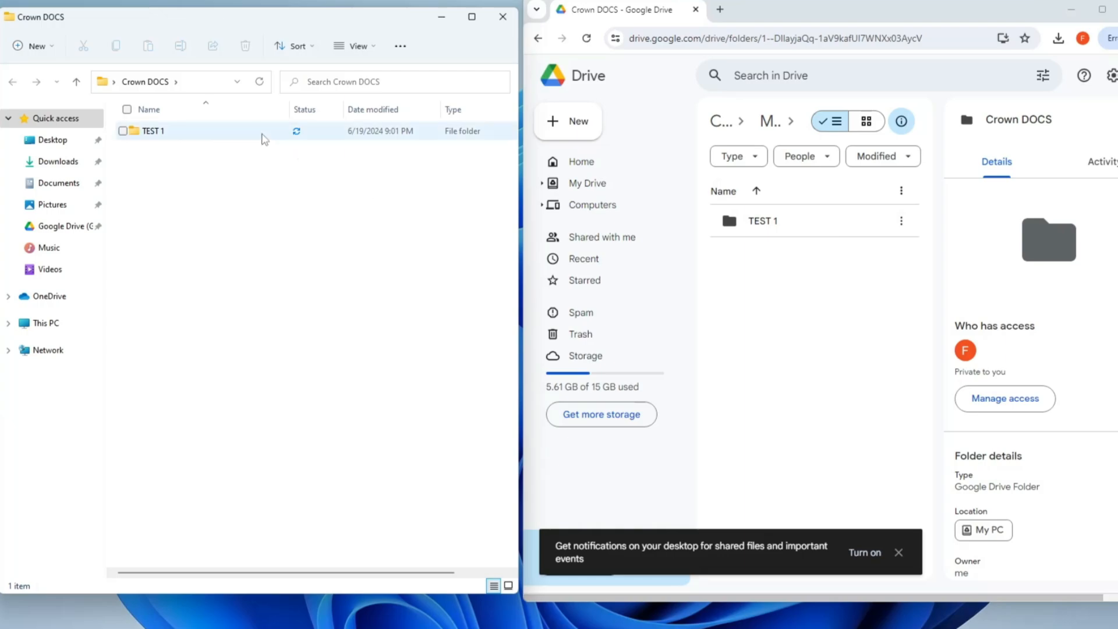
pyautogui.moveTo(198, 136)
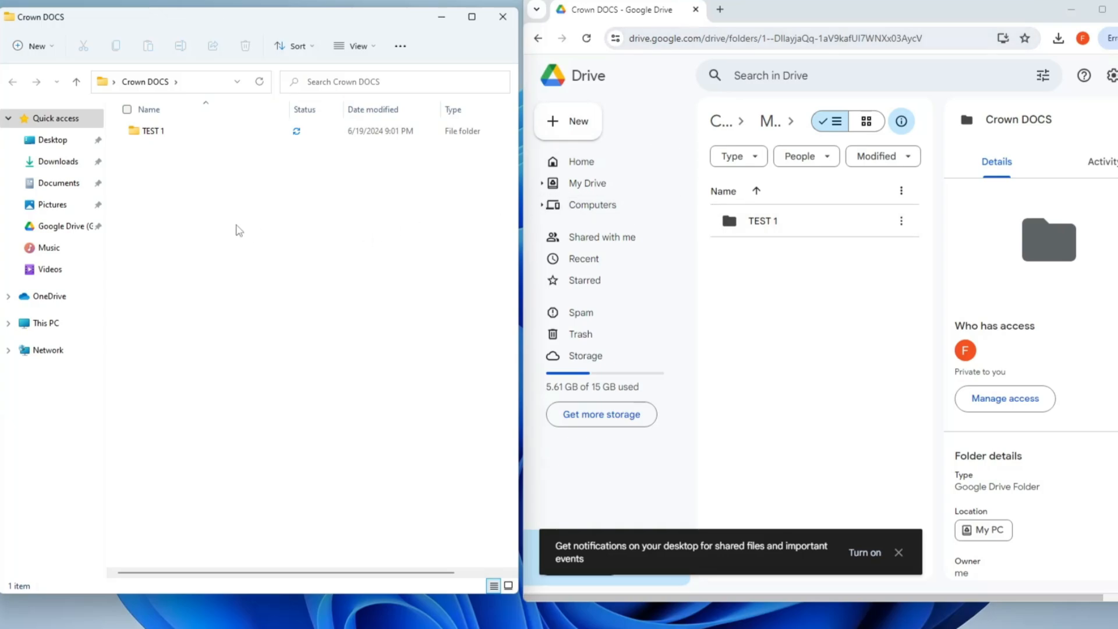
# Create a new text document named Test 2 inside Crown DOCS
pyautogui.rightClick(238, 229)
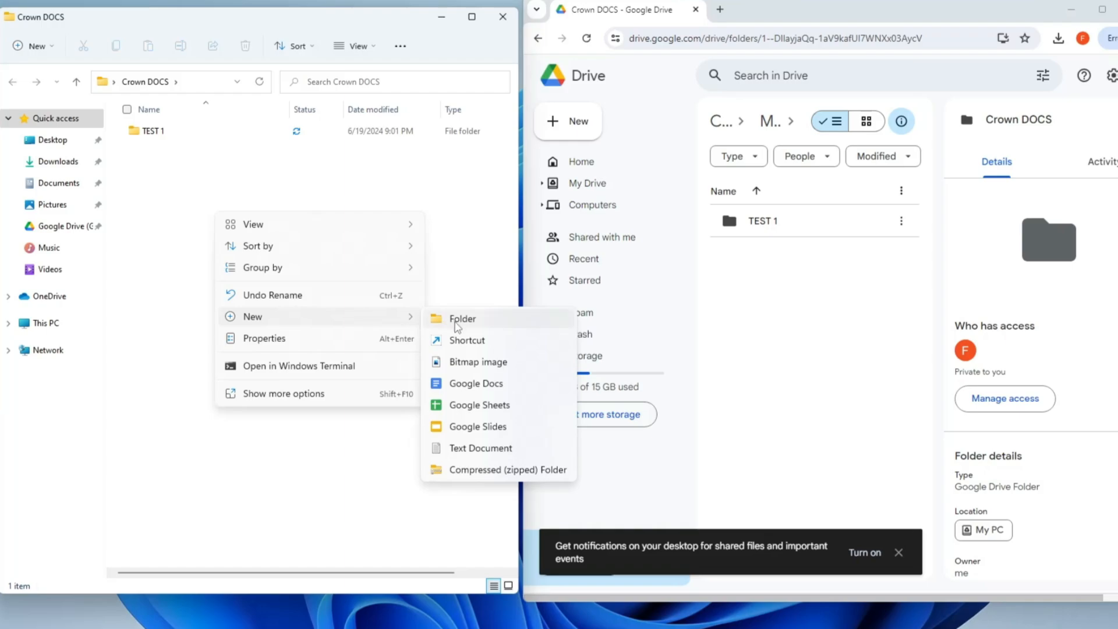
pyautogui.moveTo(479, 448)
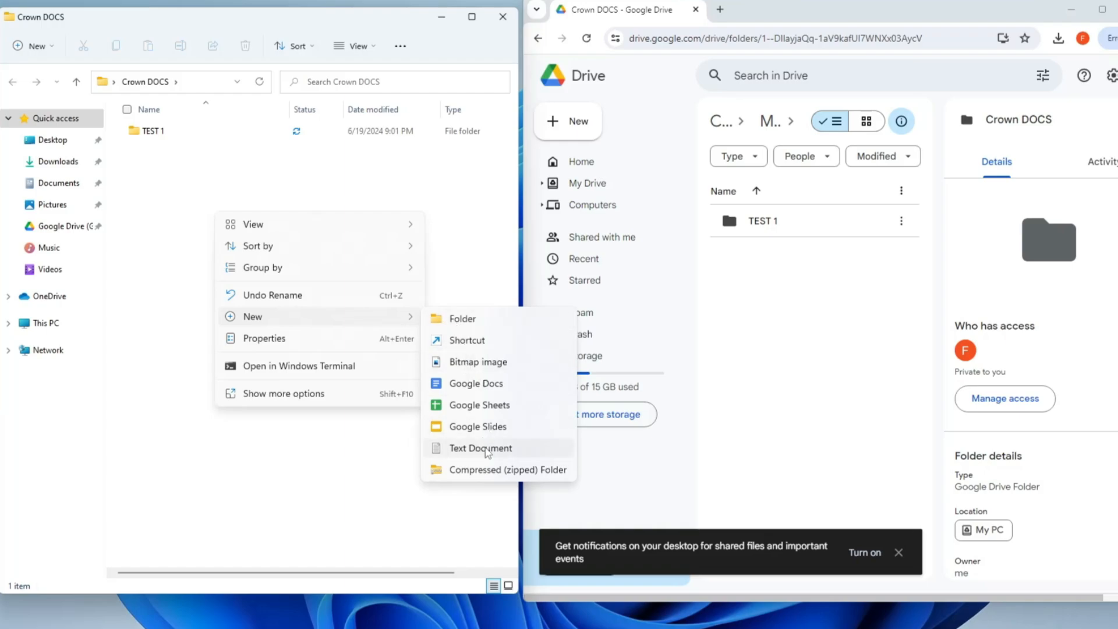
pyautogui.click(480, 447)
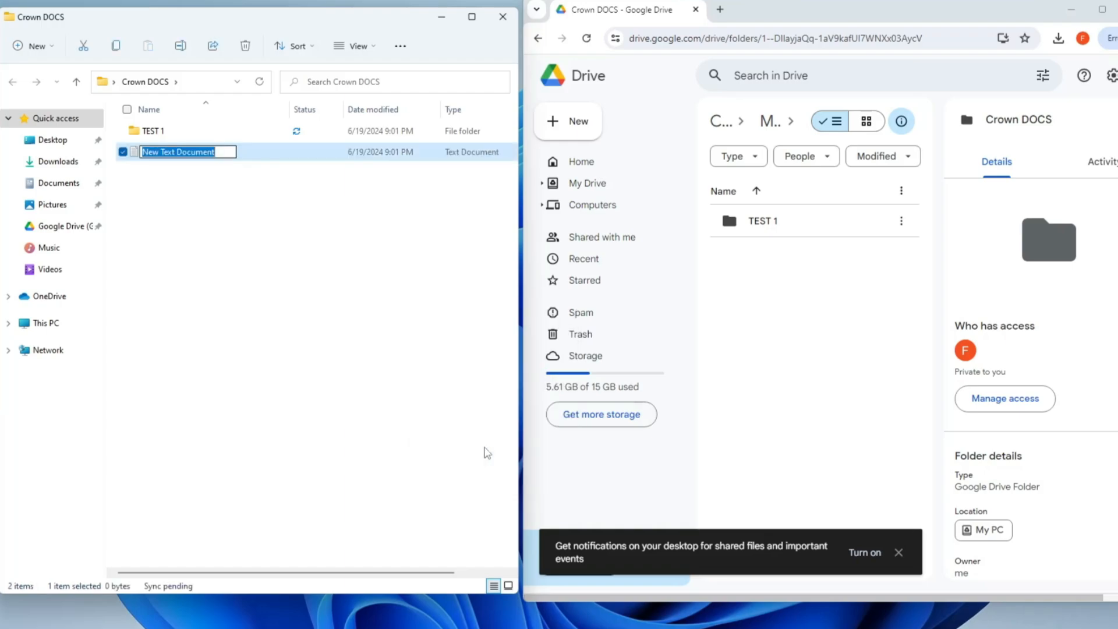
pyautogui.write('Test 2')
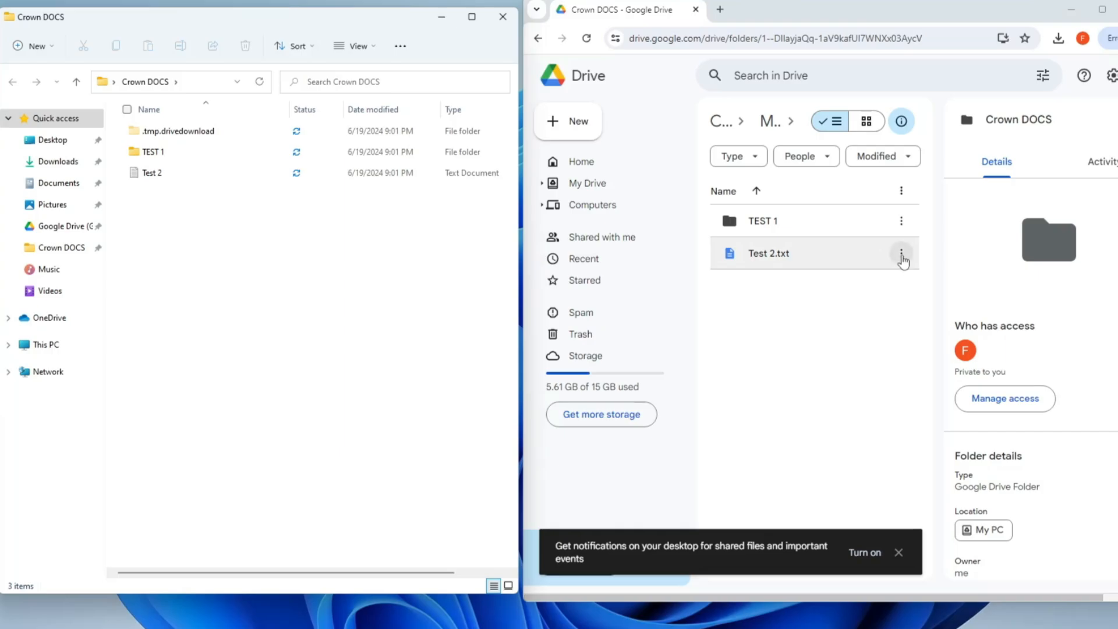
# Rename Test 2.txt to Test 3.txt on drive.google.com and check File Explorer
pyautogui.click(901, 256)
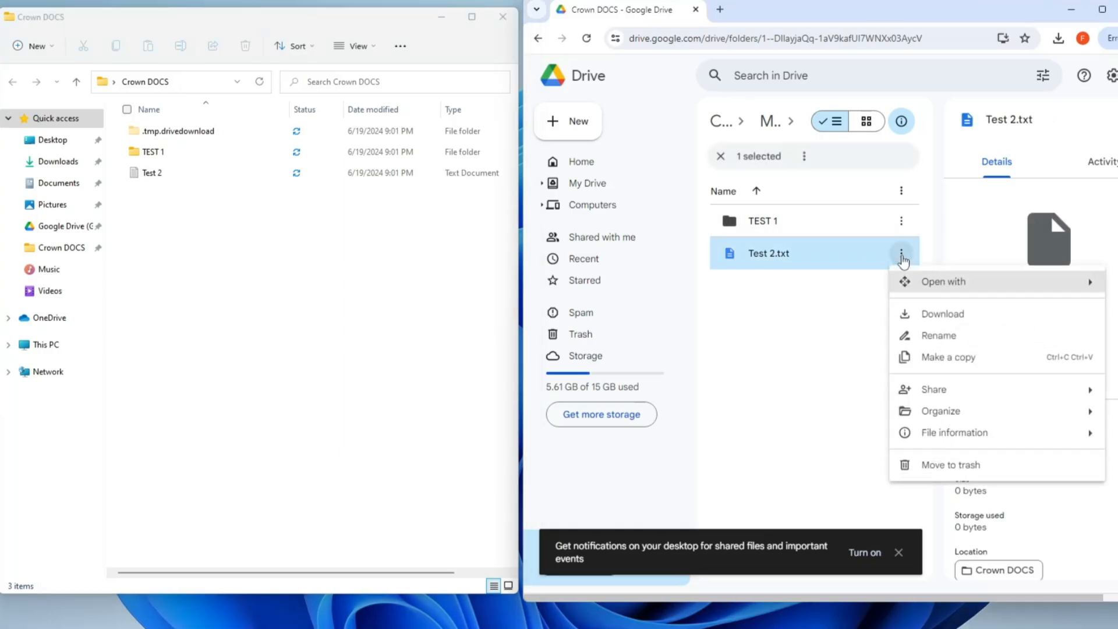
pyautogui.click(938, 336)
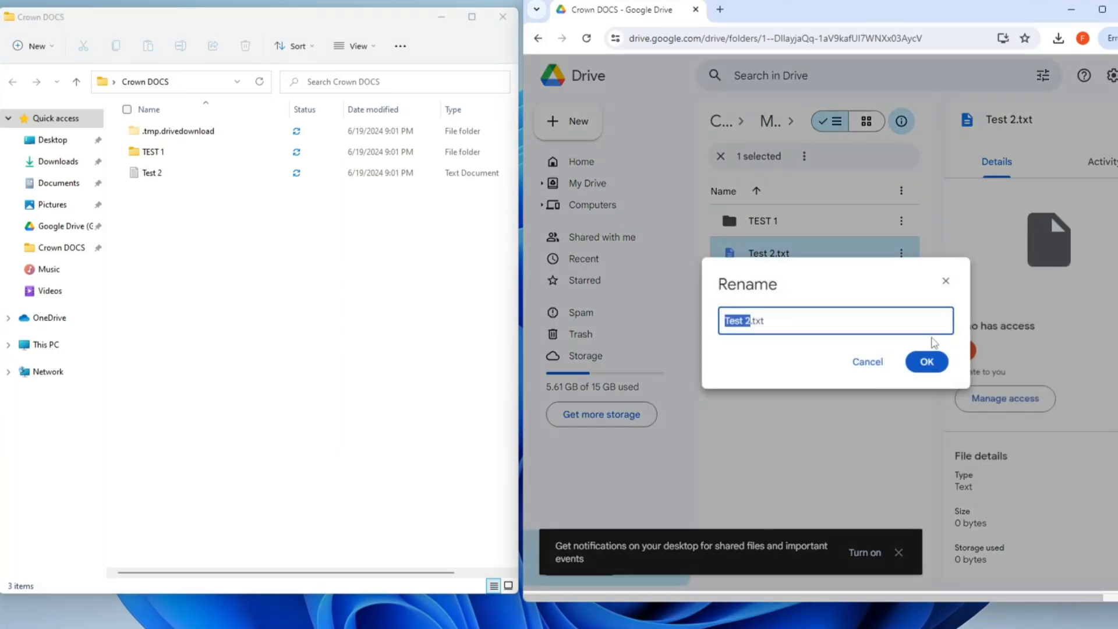
pyautogui.press('Backspace')
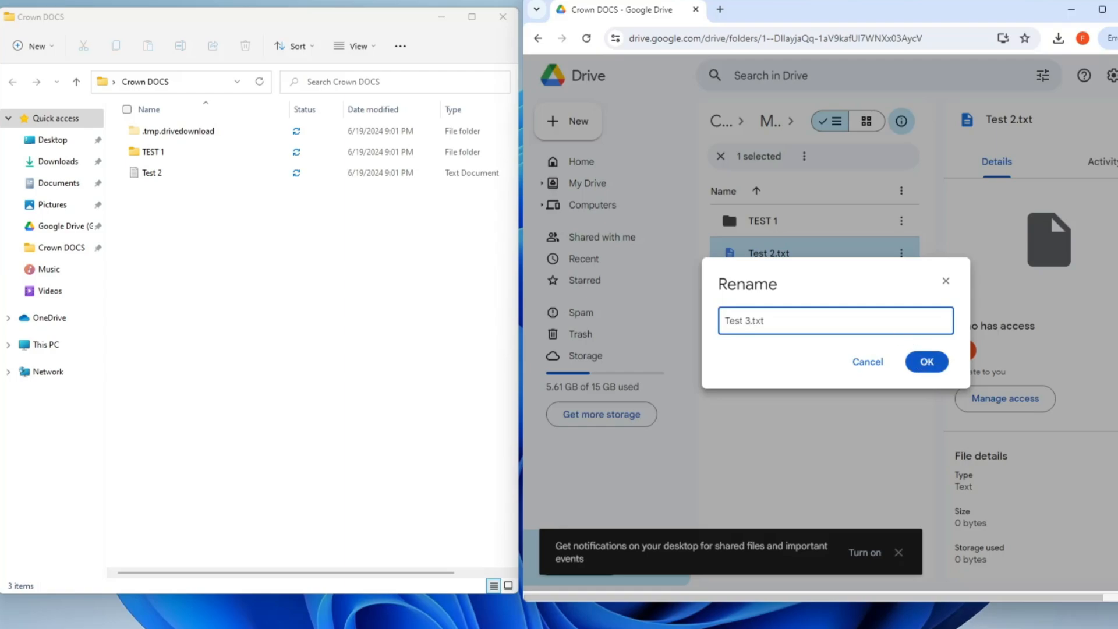
pyautogui.click(152, 172)
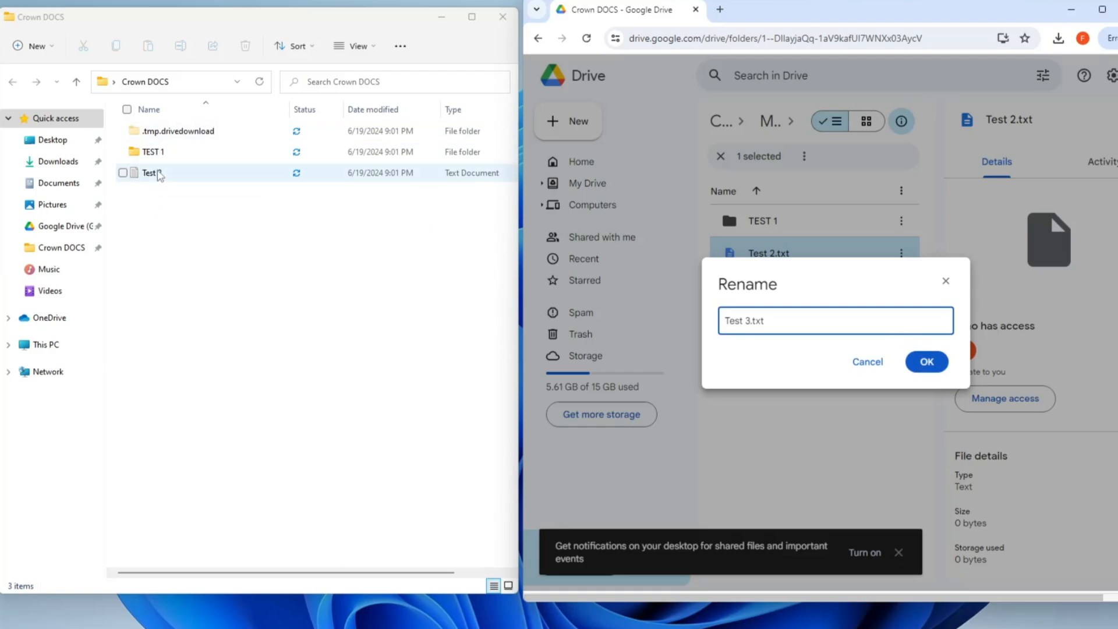
pyautogui.click(927, 361)
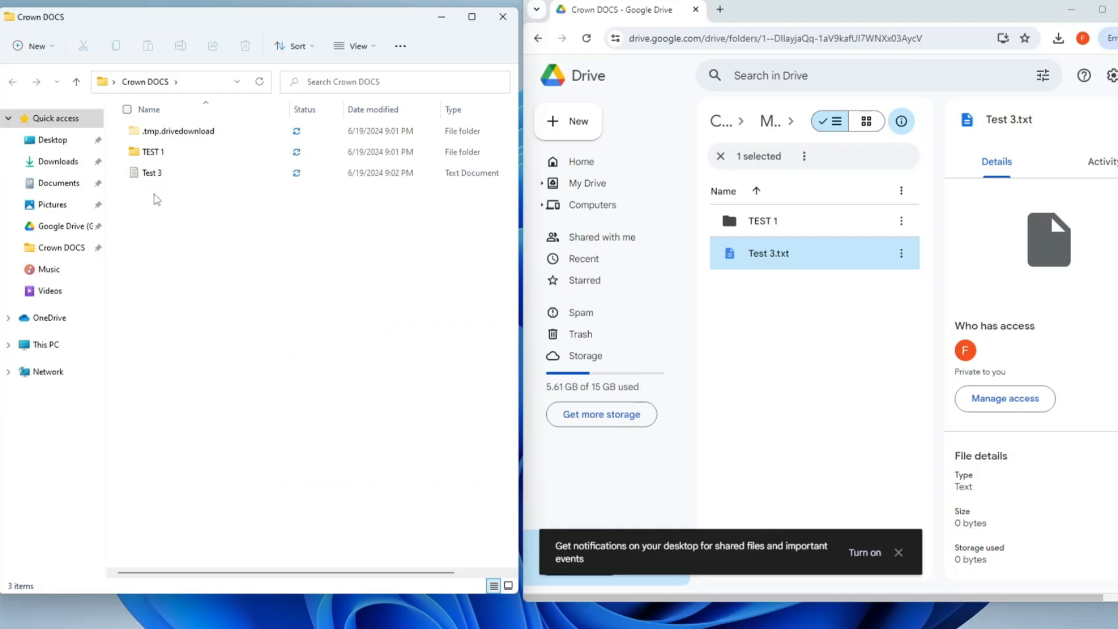
pyautogui.click(151, 172)
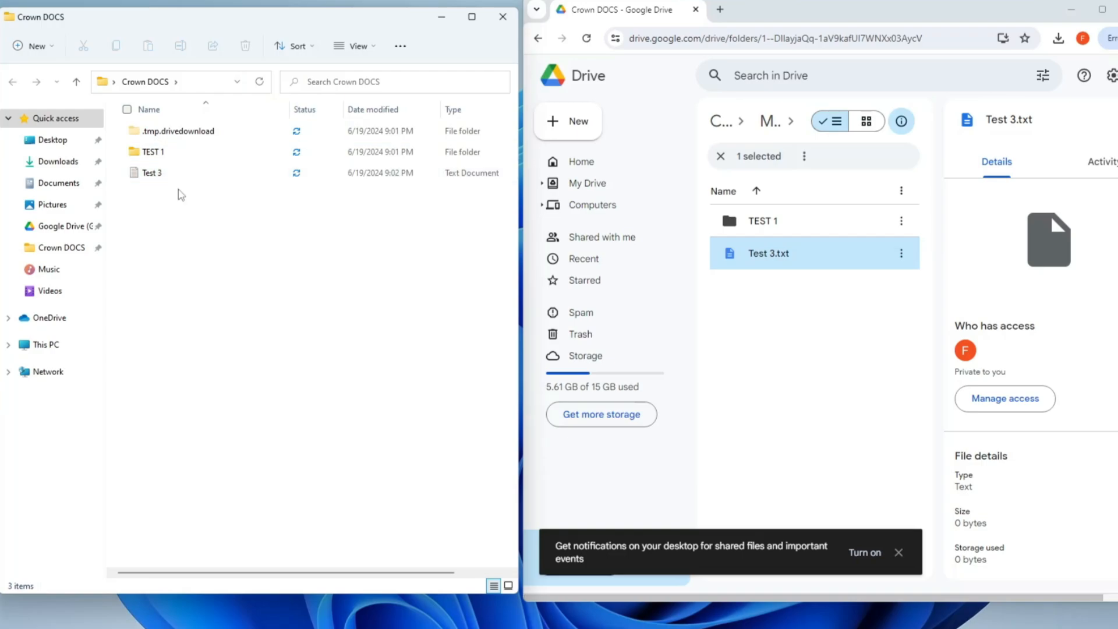
pyautogui.moveTo(677, 177)
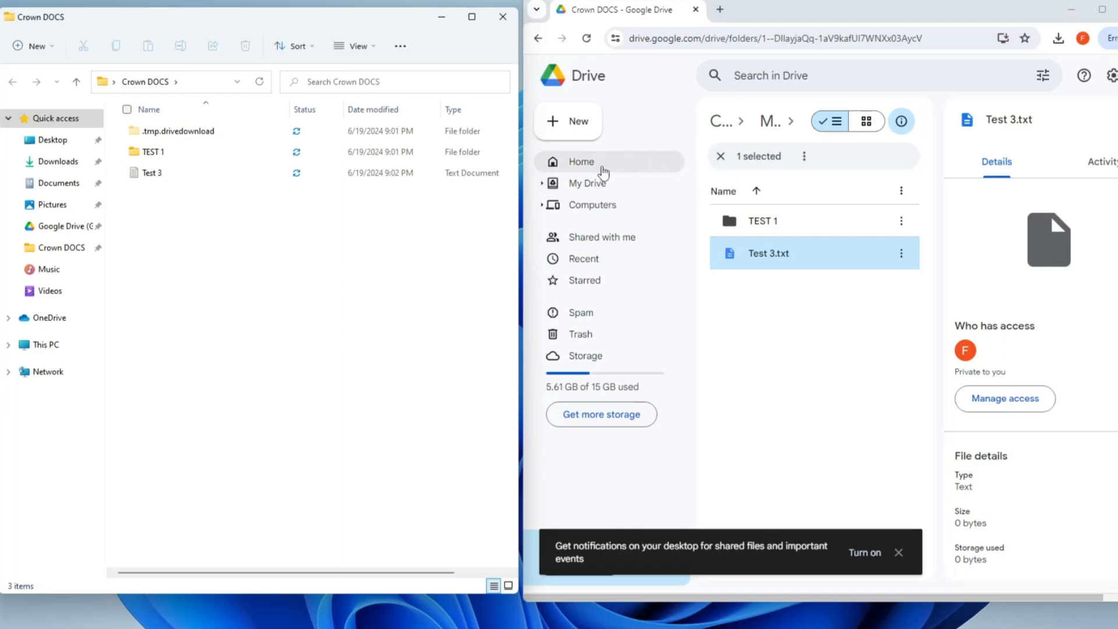
pyautogui.moveTo(592, 204)
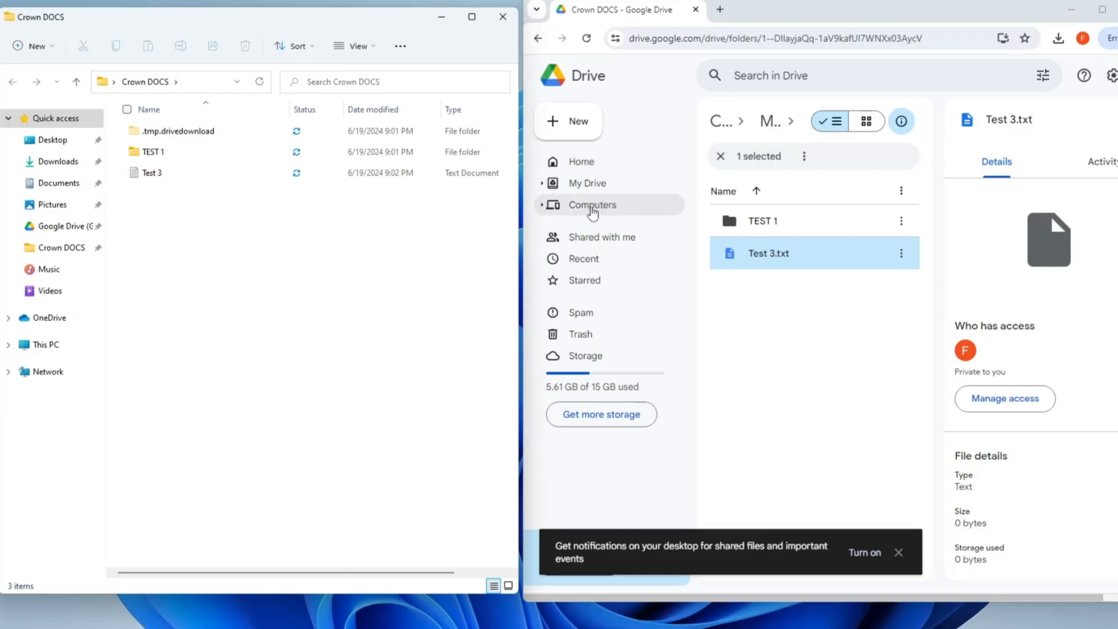
pyautogui.click(591, 204)
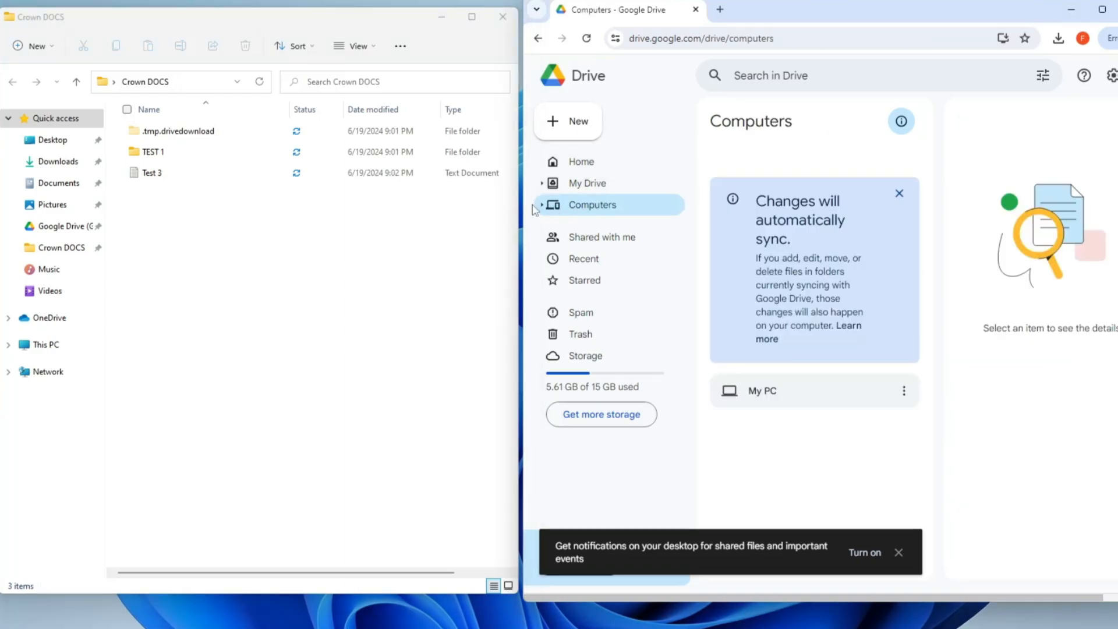
pyautogui.click(592, 204)
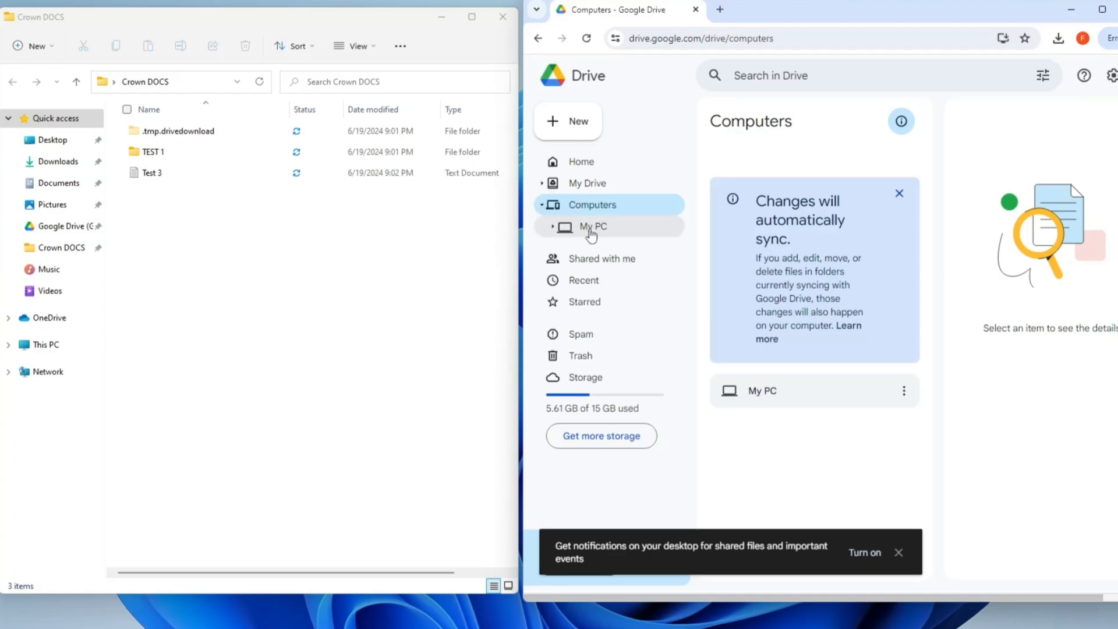
pyautogui.click(590, 226)
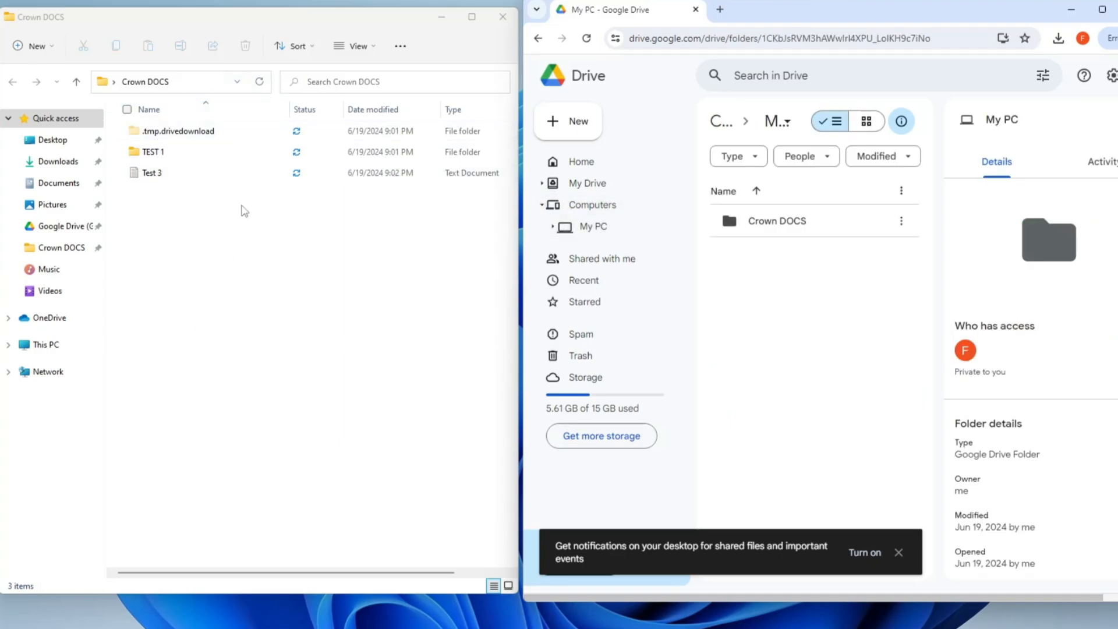
pyautogui.click(591, 226)
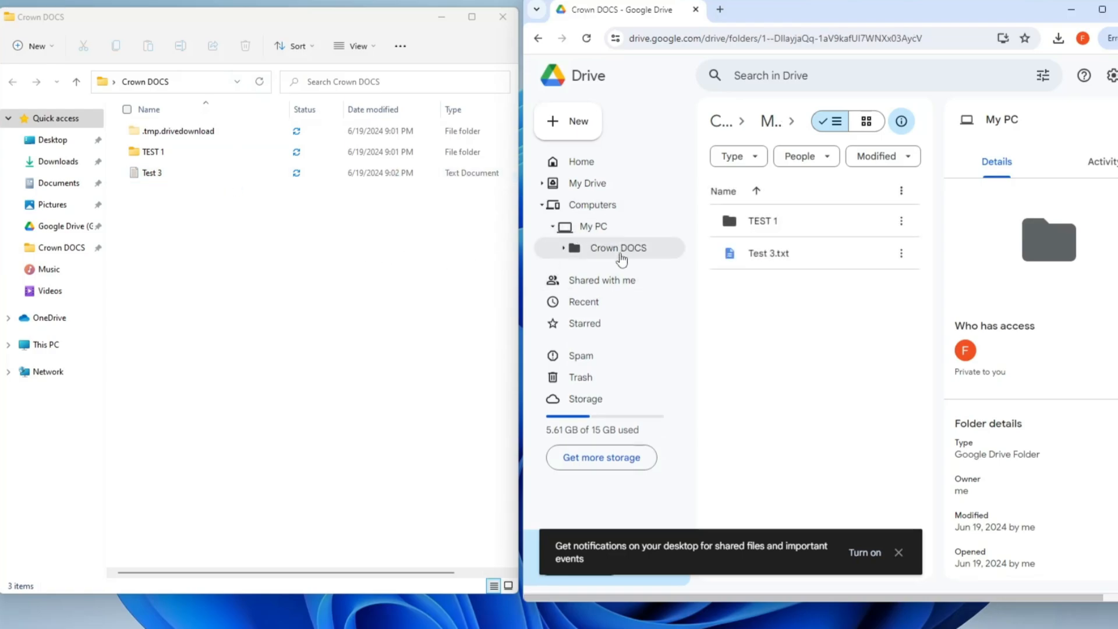
pyautogui.click(761, 220)
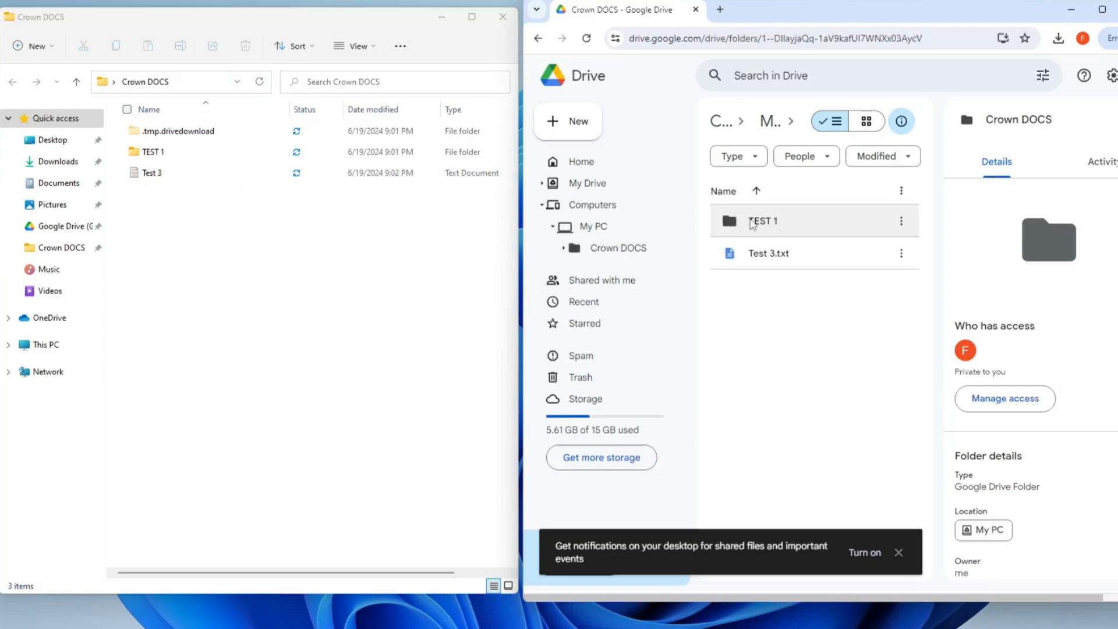
pyautogui.moveTo(762, 221)
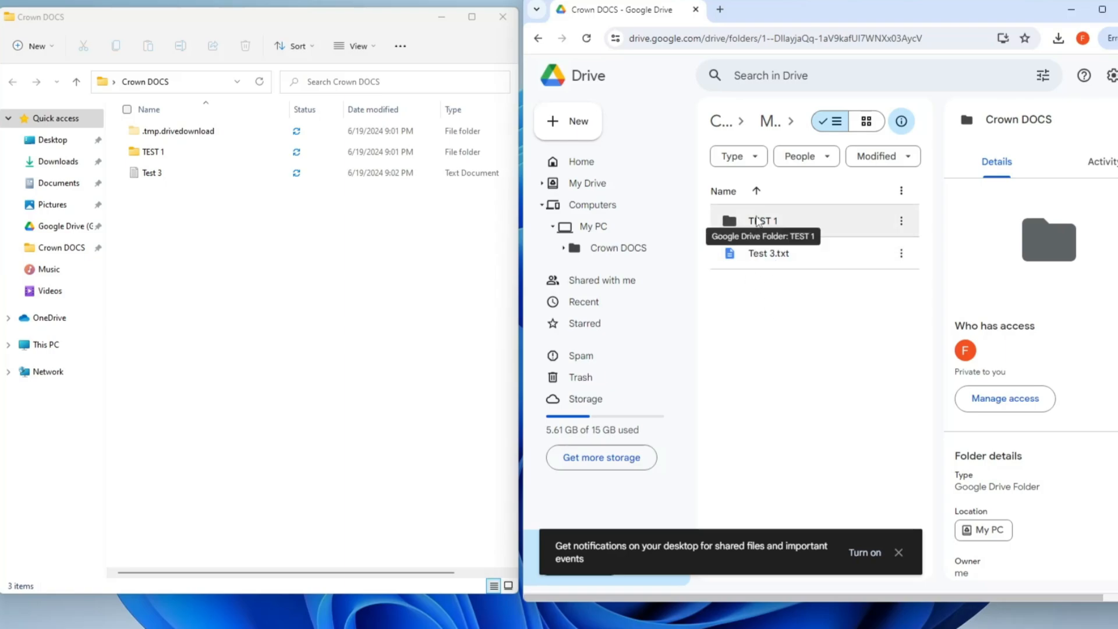
pyautogui.moveTo(718, 337)
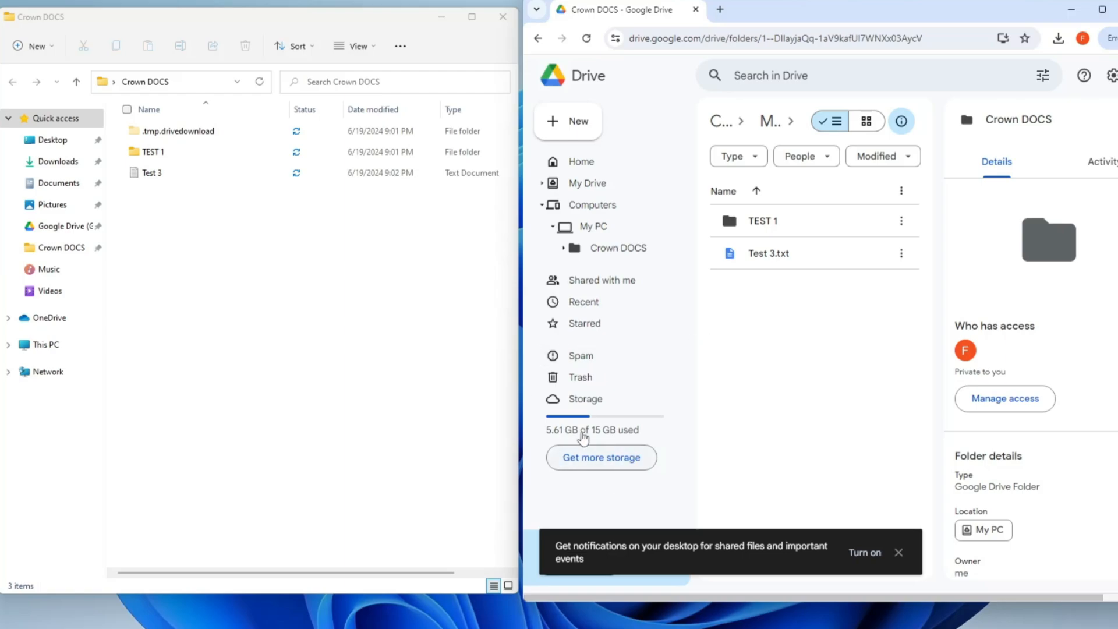
pyautogui.moveTo(608, 432)
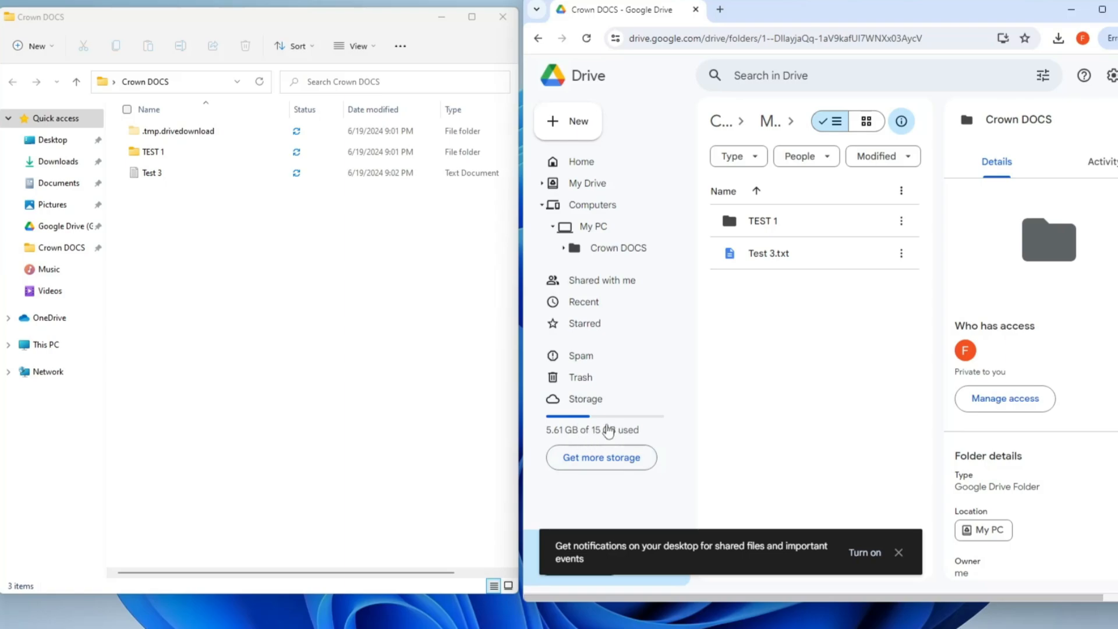
pyautogui.moveTo(595, 444)
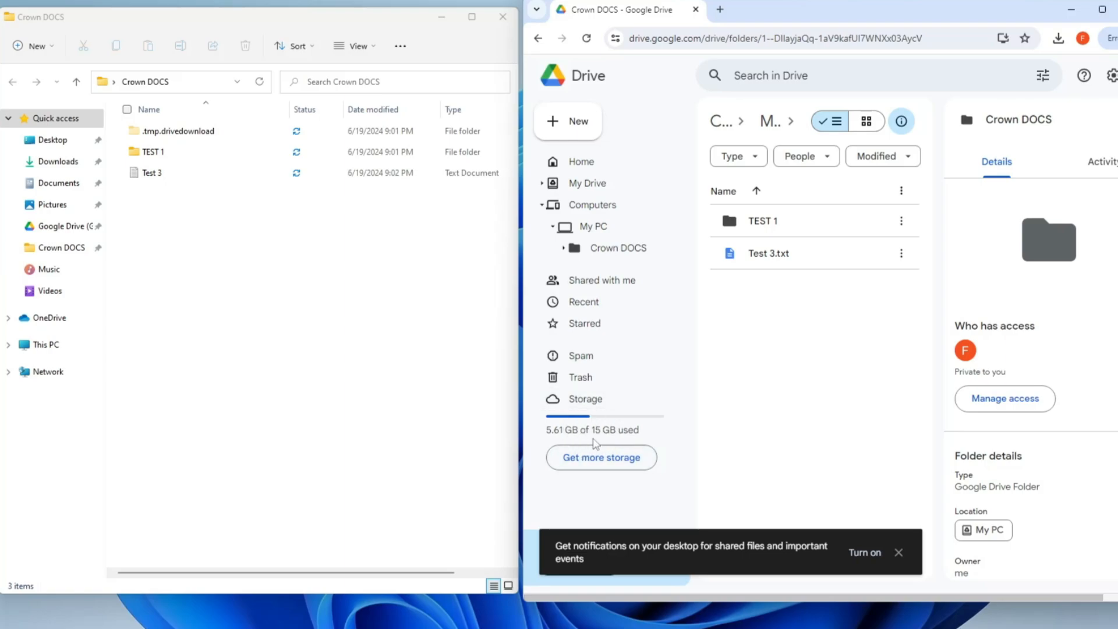